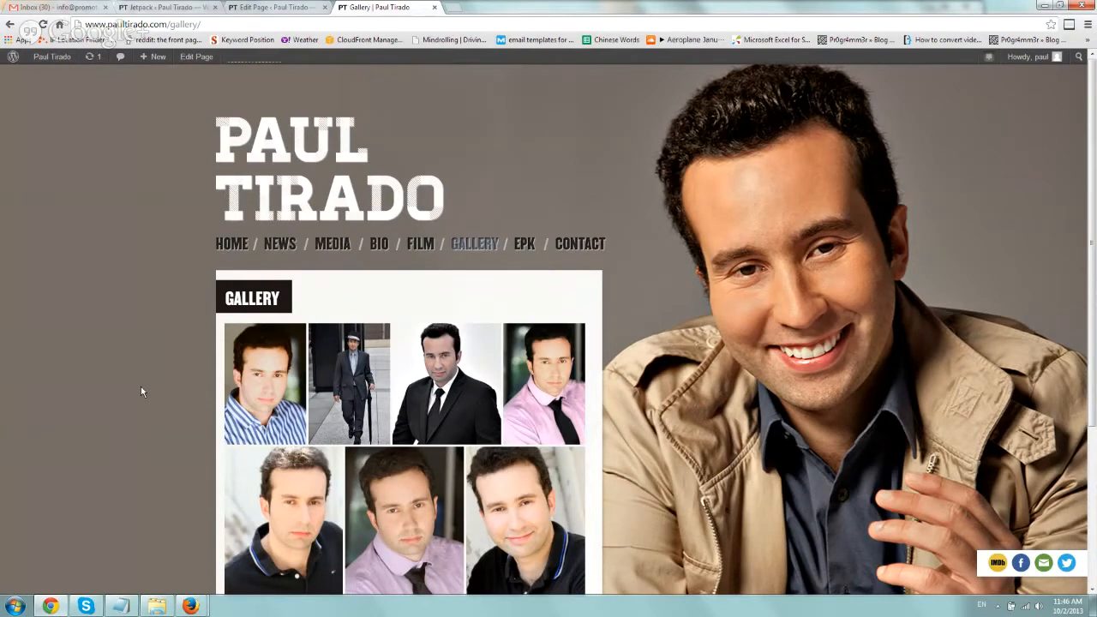
{"action": "mouse_move", "coordinate": [112, 323]}
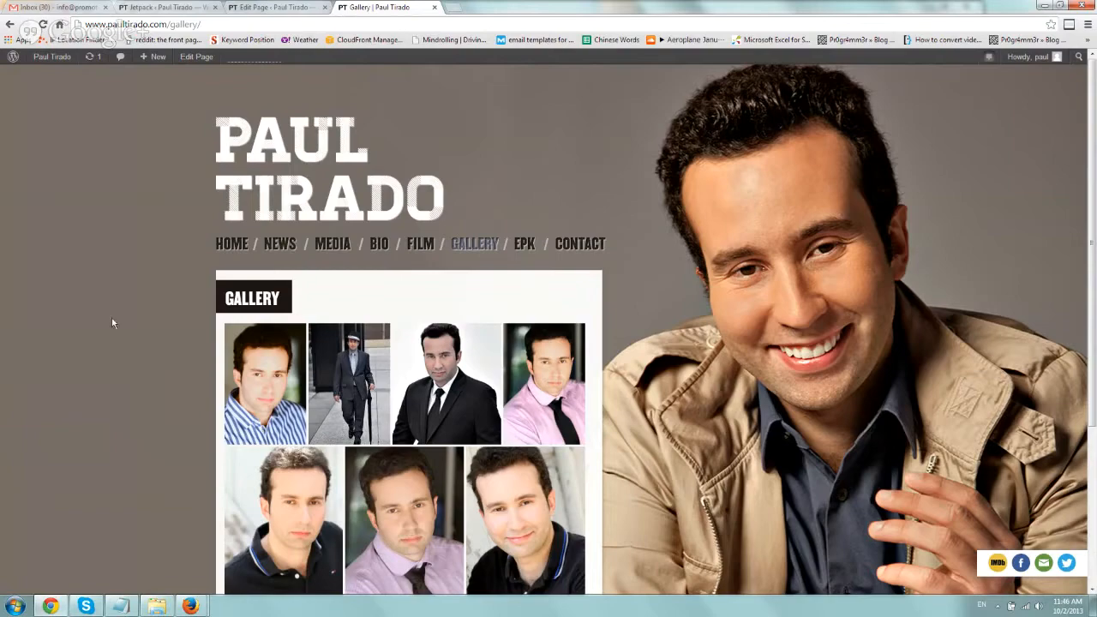
{"action": "mouse_move", "coordinate": [188, 287]}
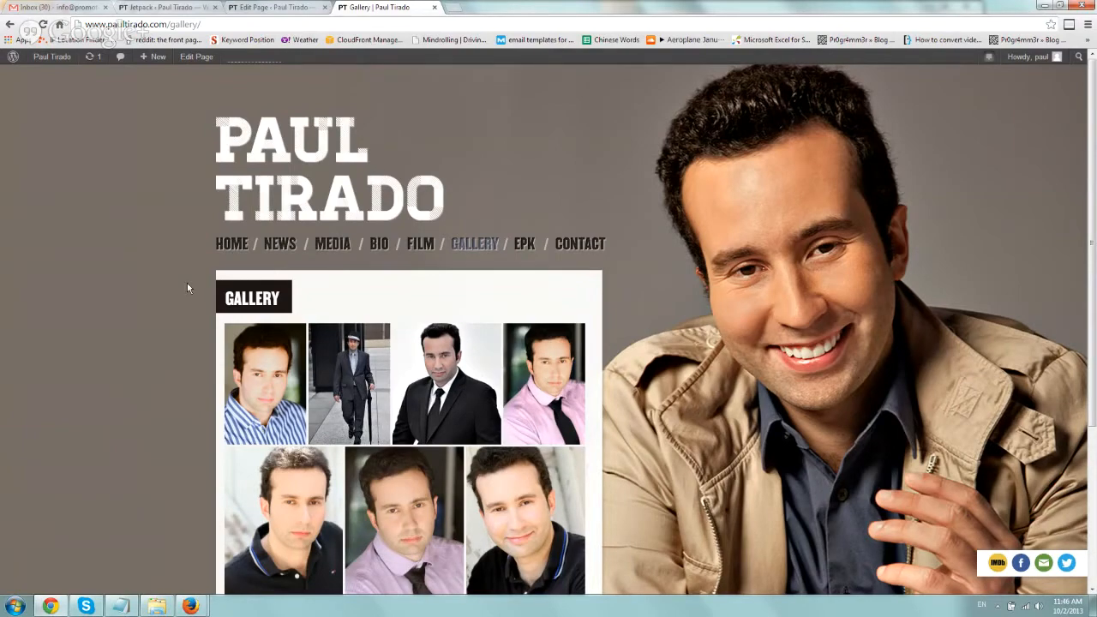
Scroll down the live Gallery page to the tiled headshot grid
{"action": "scroll", "scroll_direction": "down", "scroll_amount": 3}
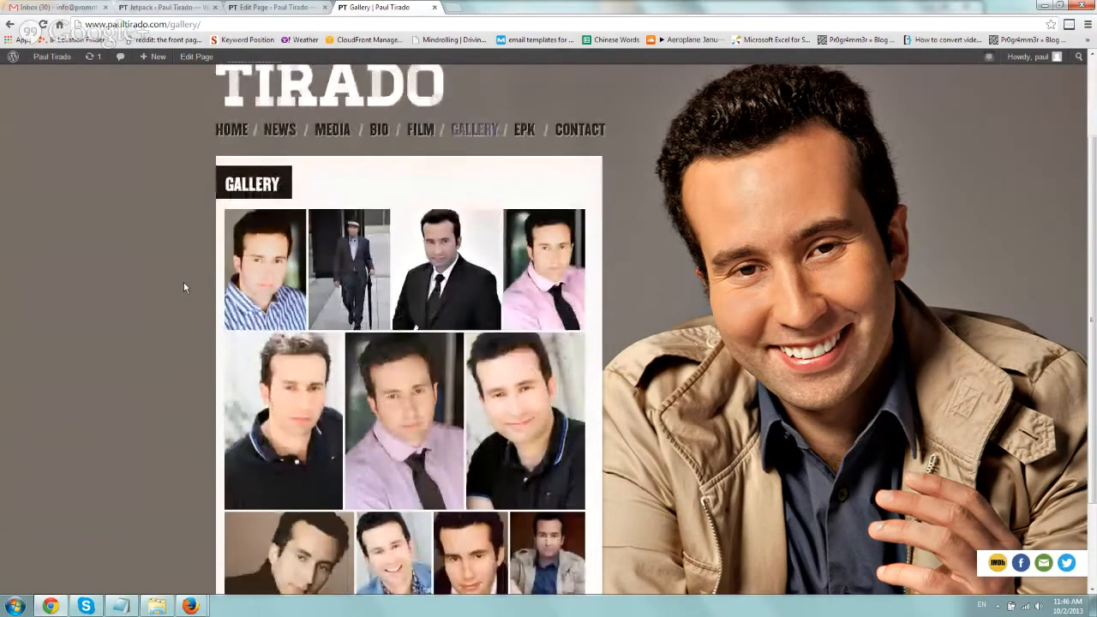
{"action": "mouse_move", "coordinate": [281, 279]}
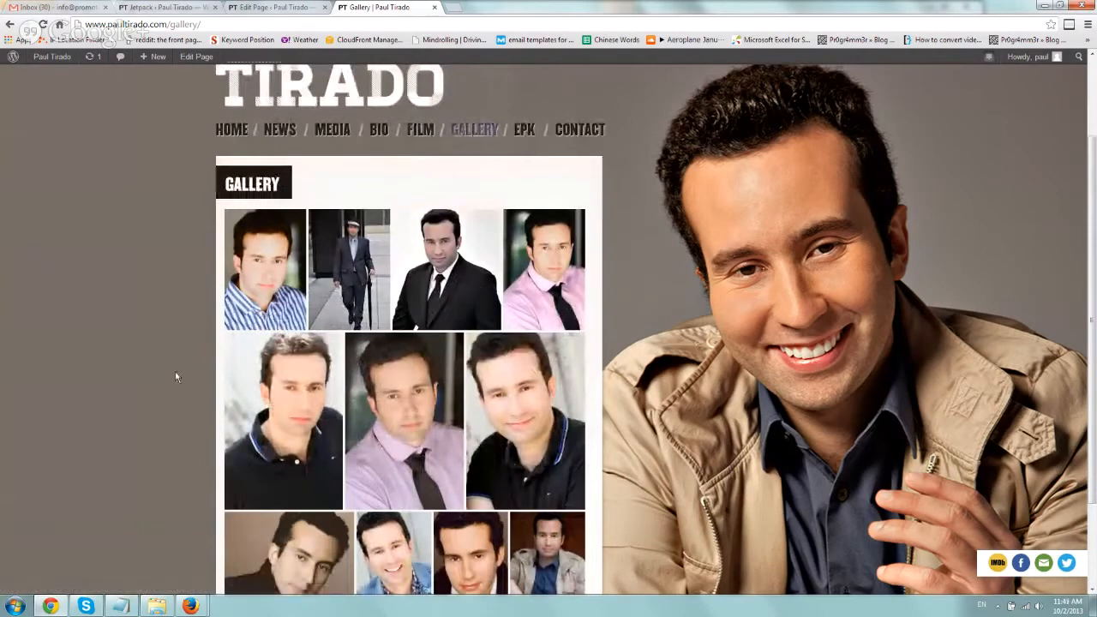
{"action": "scroll", "scroll_direction": "down", "scroll_amount": 3}
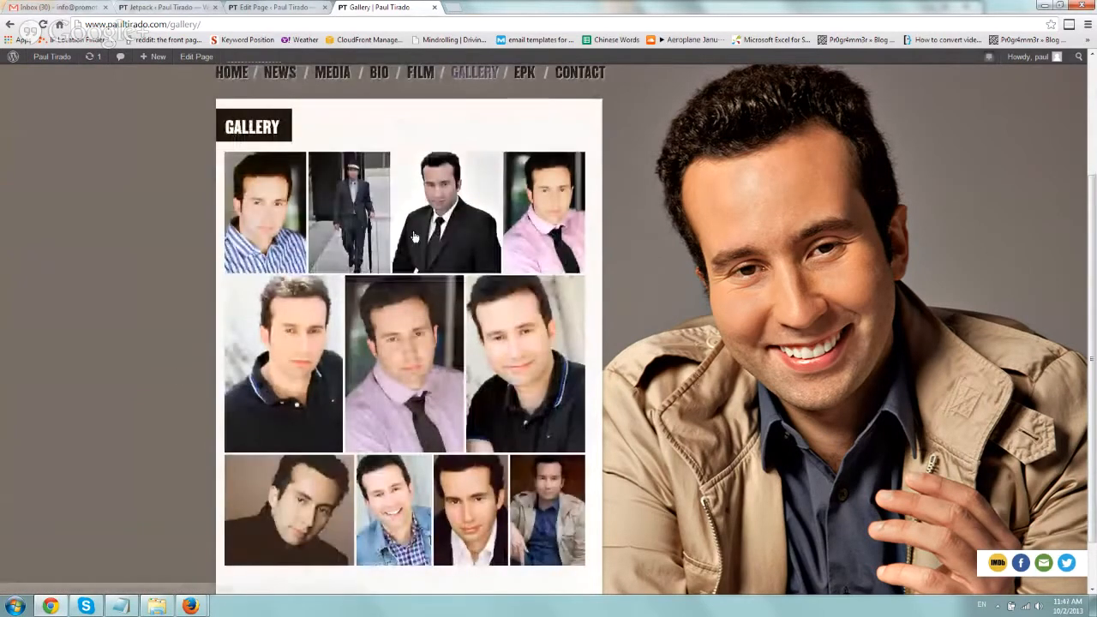
{"action": "mouse_move", "coordinate": [204, 249]}
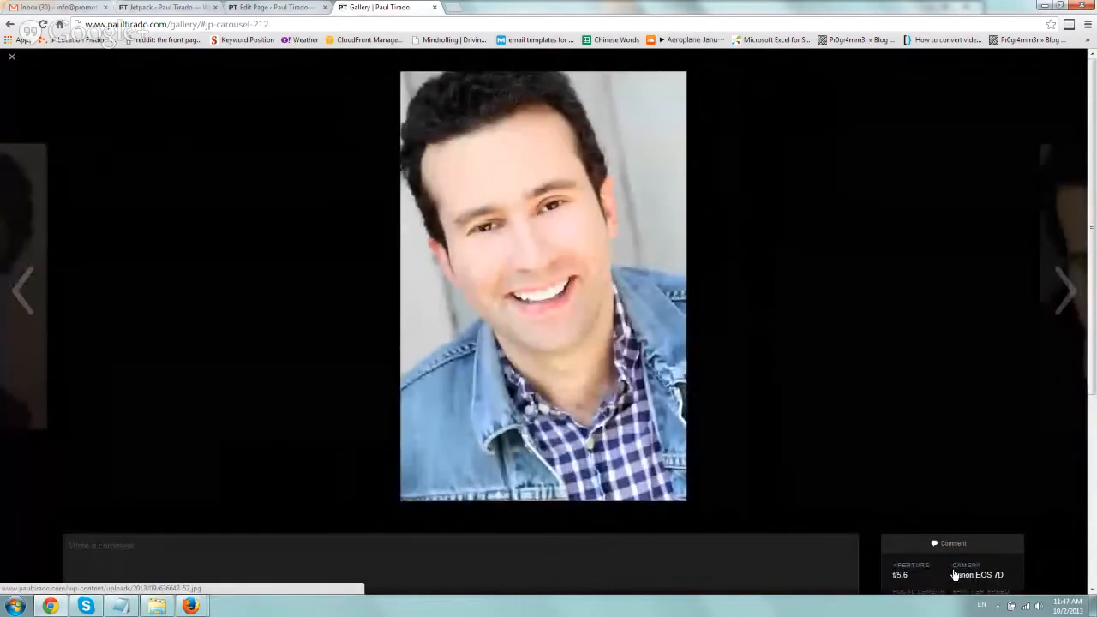
Close the full-screen photo carousel and return to the Jetpack admin tab
{"action": "left_click", "coordinate": [12, 57]}
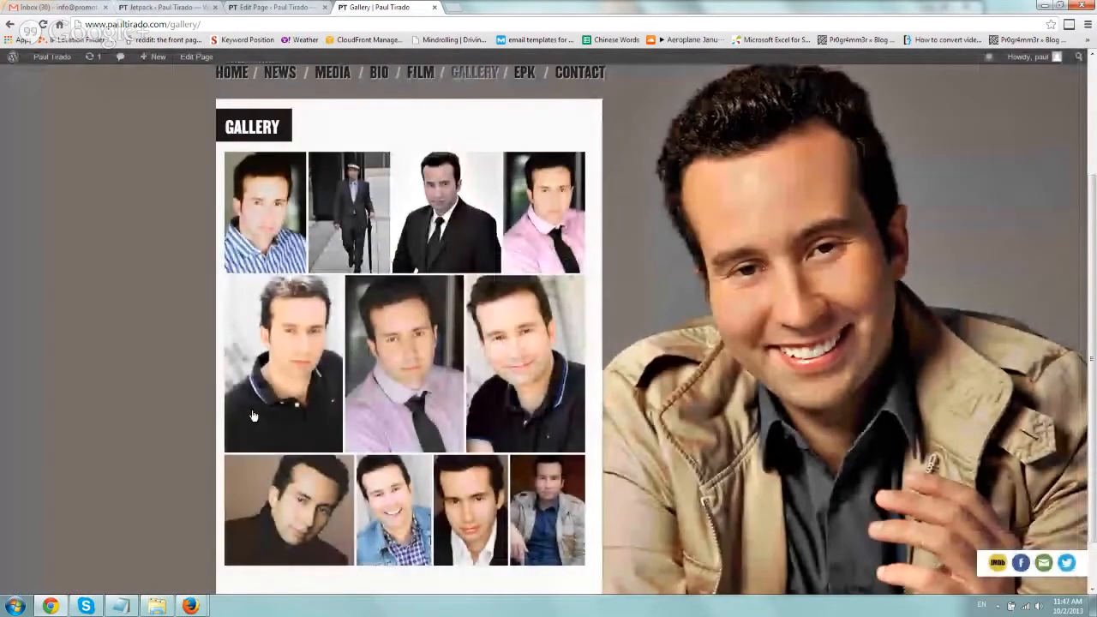
{"action": "mouse_move", "coordinate": [225, 120]}
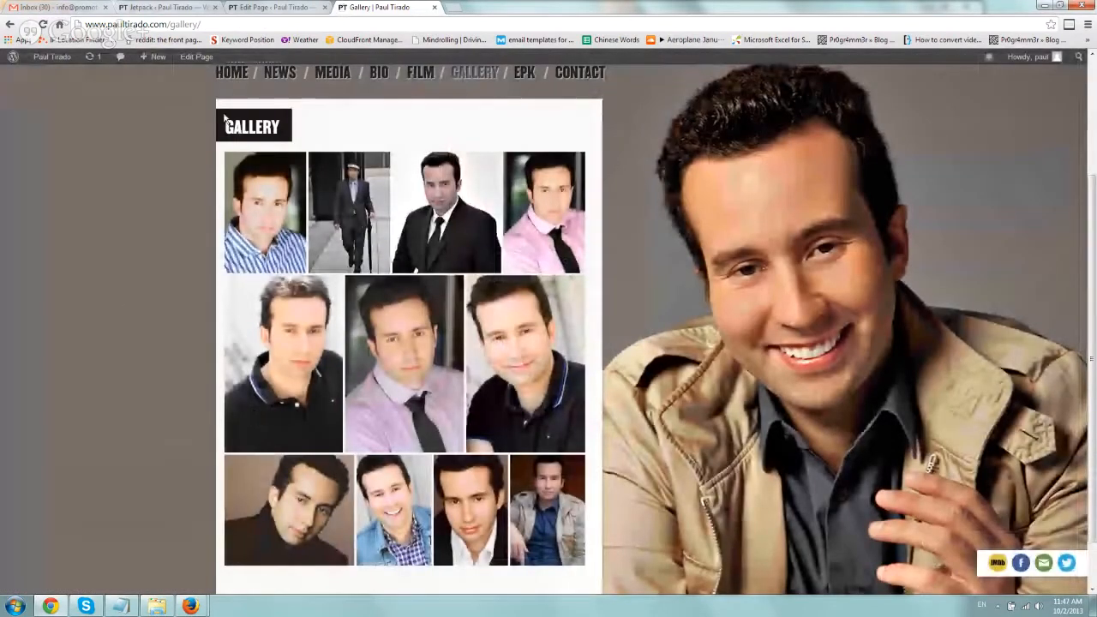
{"action": "left_click", "coordinate": [163, 6]}
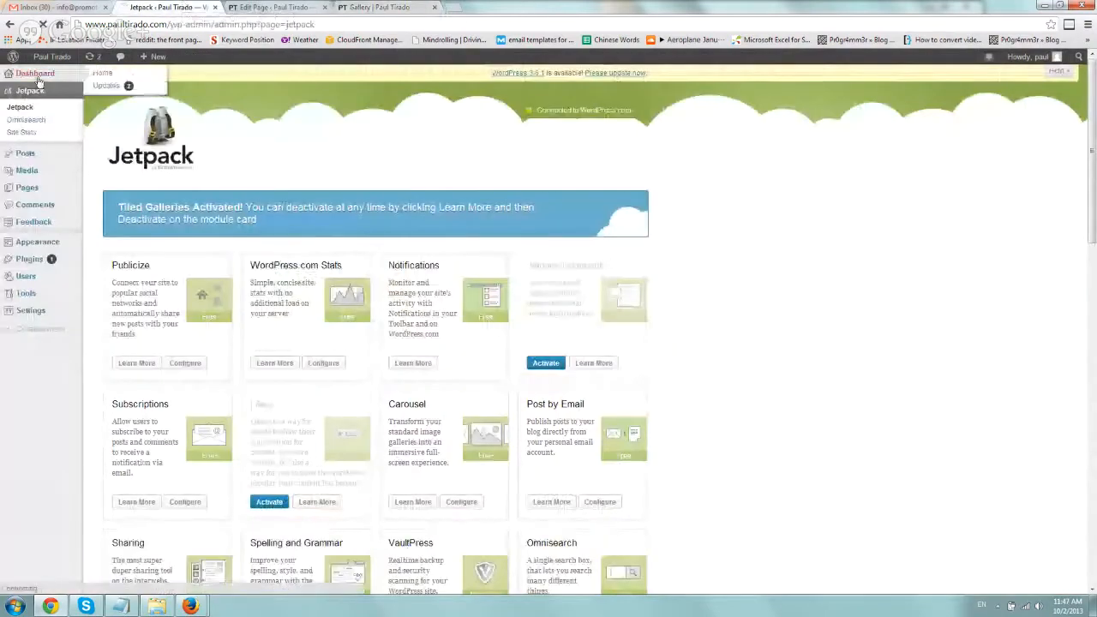
Go from the admin Dashboard to the Installed Plugins list
{"action": "left_click", "coordinate": [35, 73]}
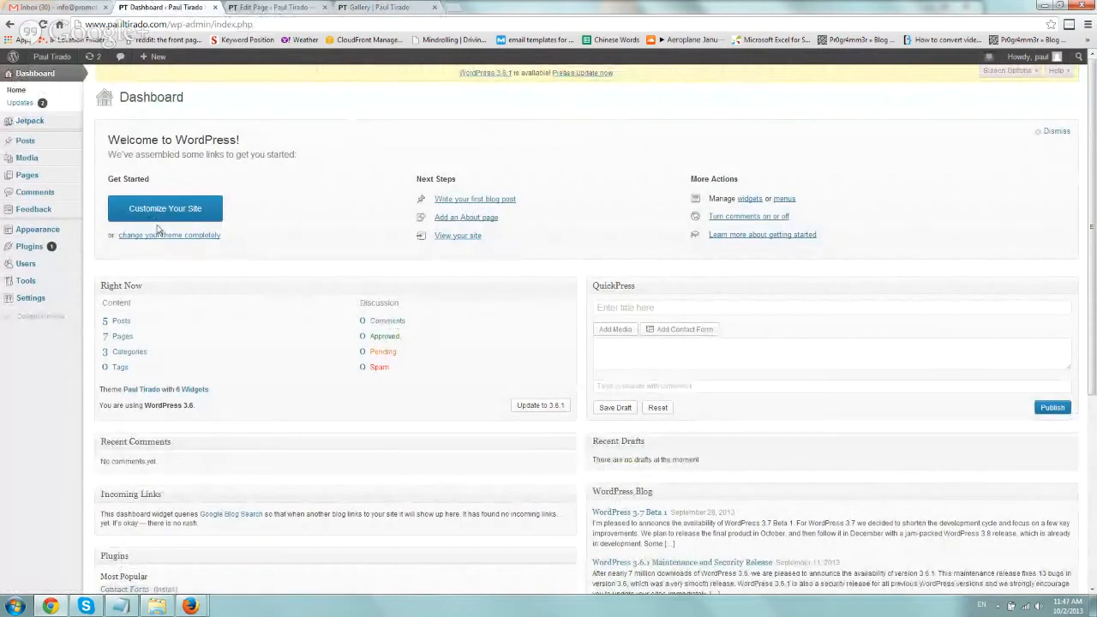
{"action": "left_click", "coordinate": [29, 247]}
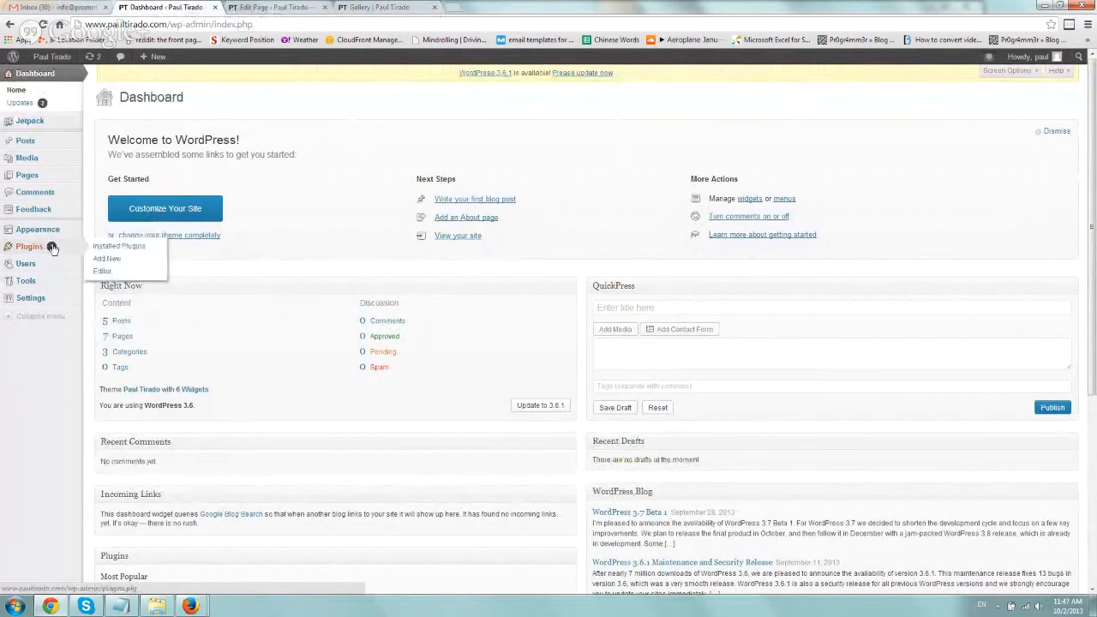
{"action": "left_click", "coordinate": [118, 246]}
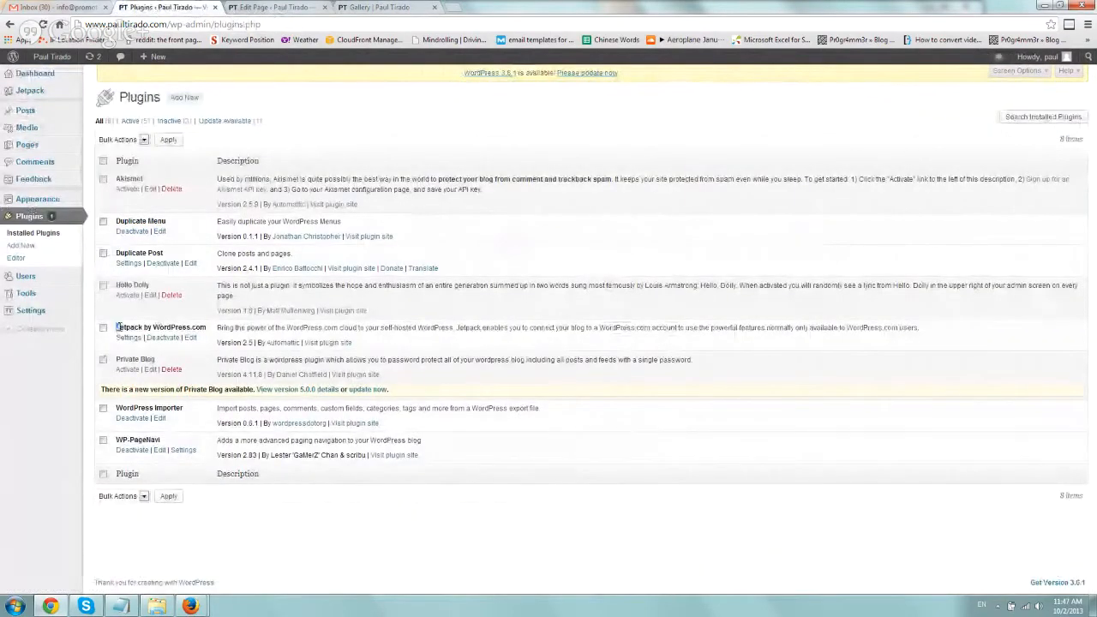
{"action": "double_click", "coordinate": [161, 328]}
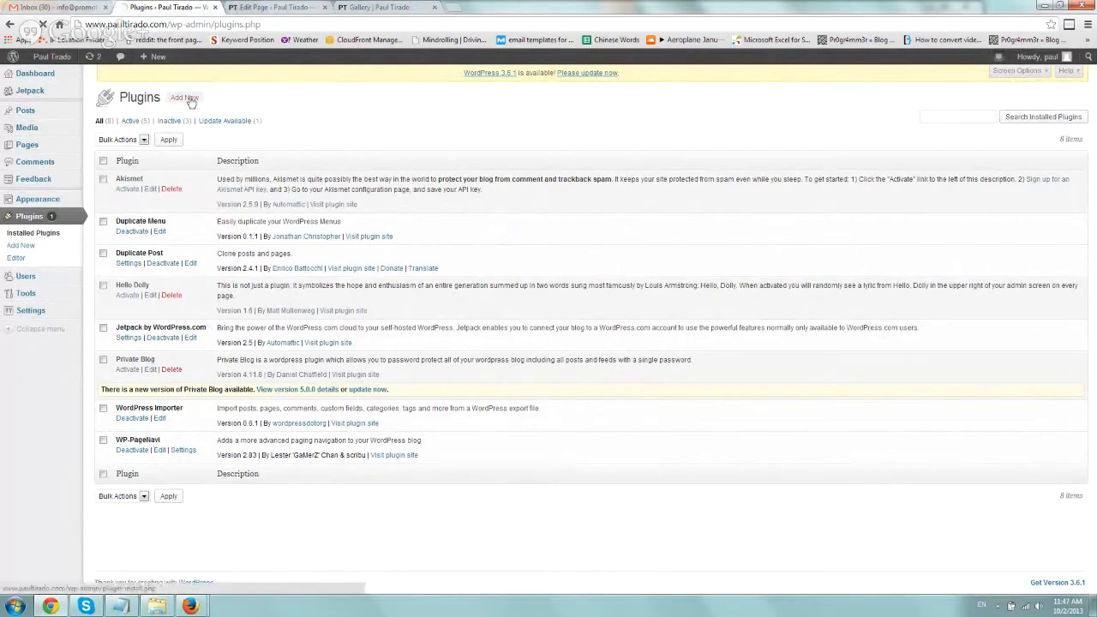
{"action": "left_click", "coordinate": [183, 98]}
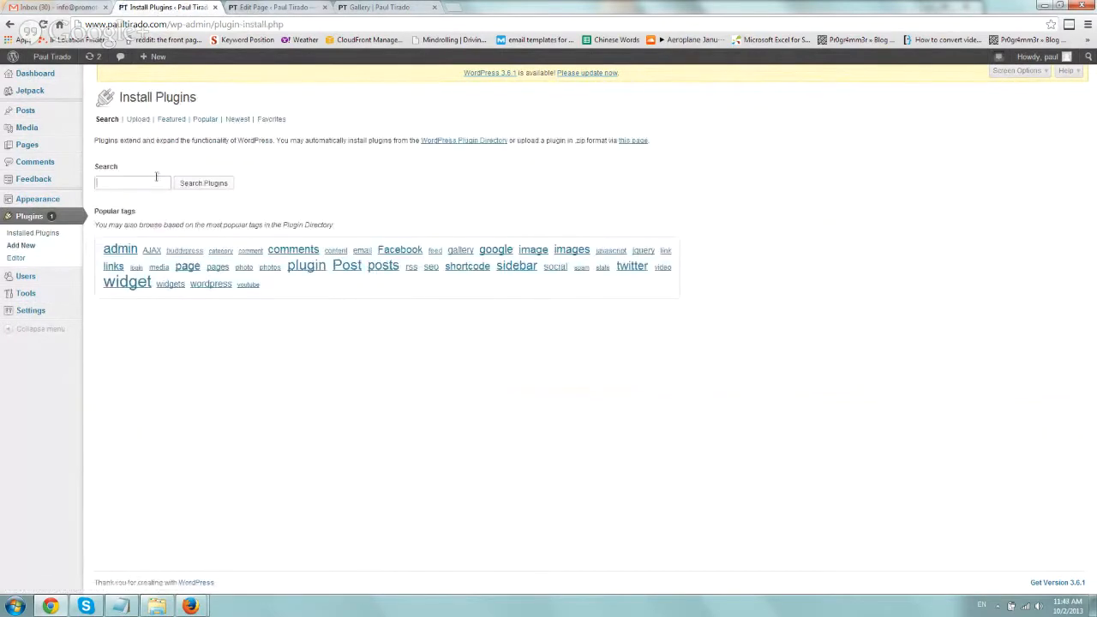
{"action": "type", "text": "jetpack"}
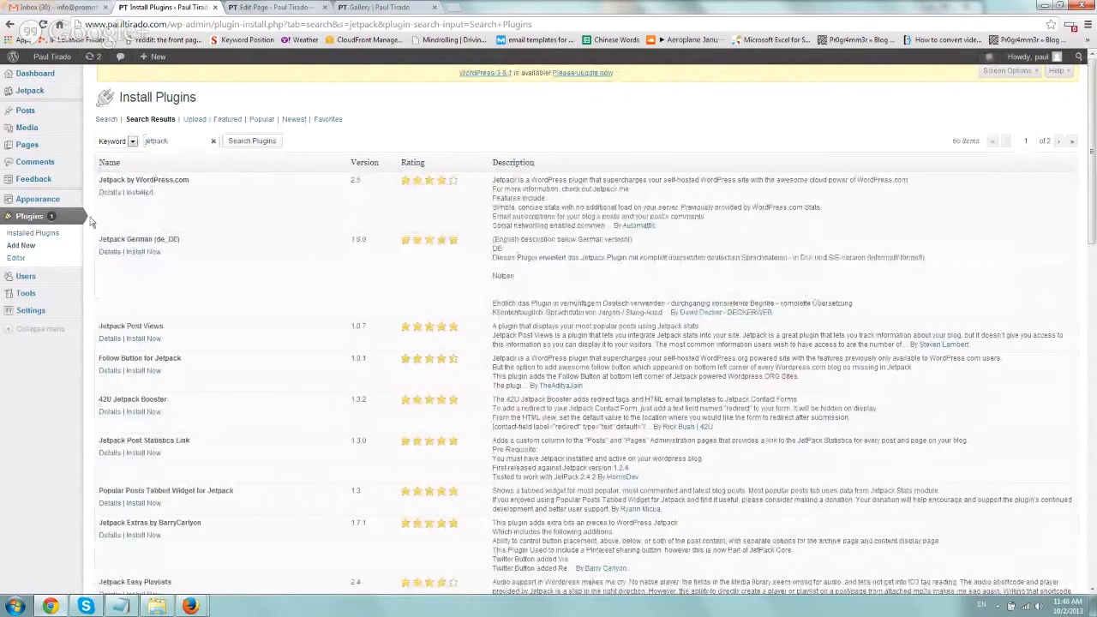
{"action": "left_click", "coordinate": [33, 232]}
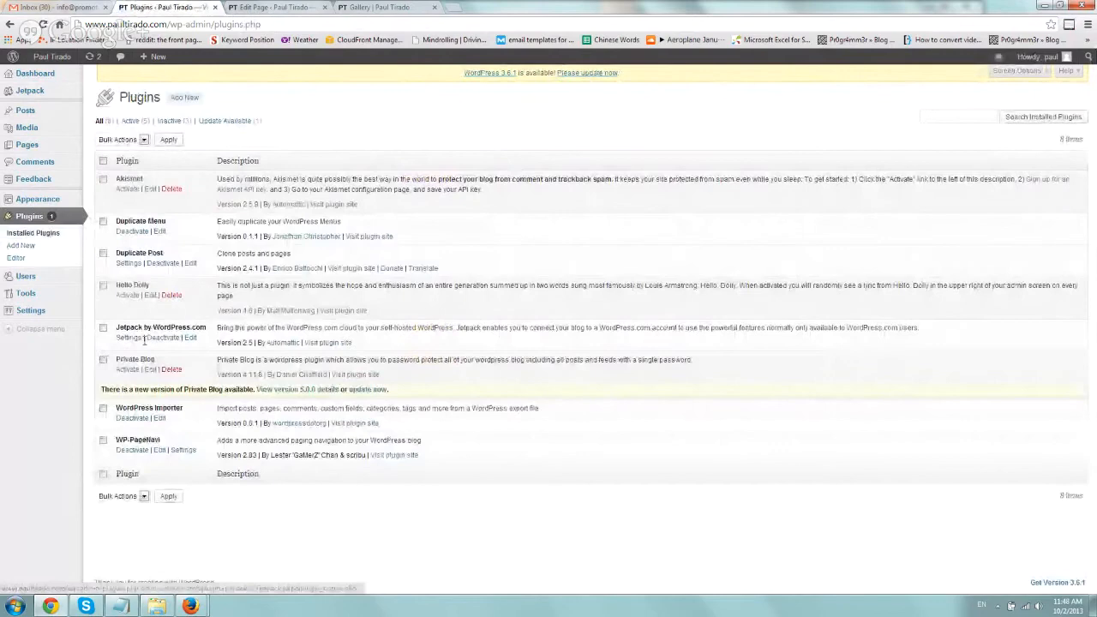
Open Jetpack by WordPress.com's Settings from the plugins list
{"action": "left_click", "coordinate": [127, 338]}
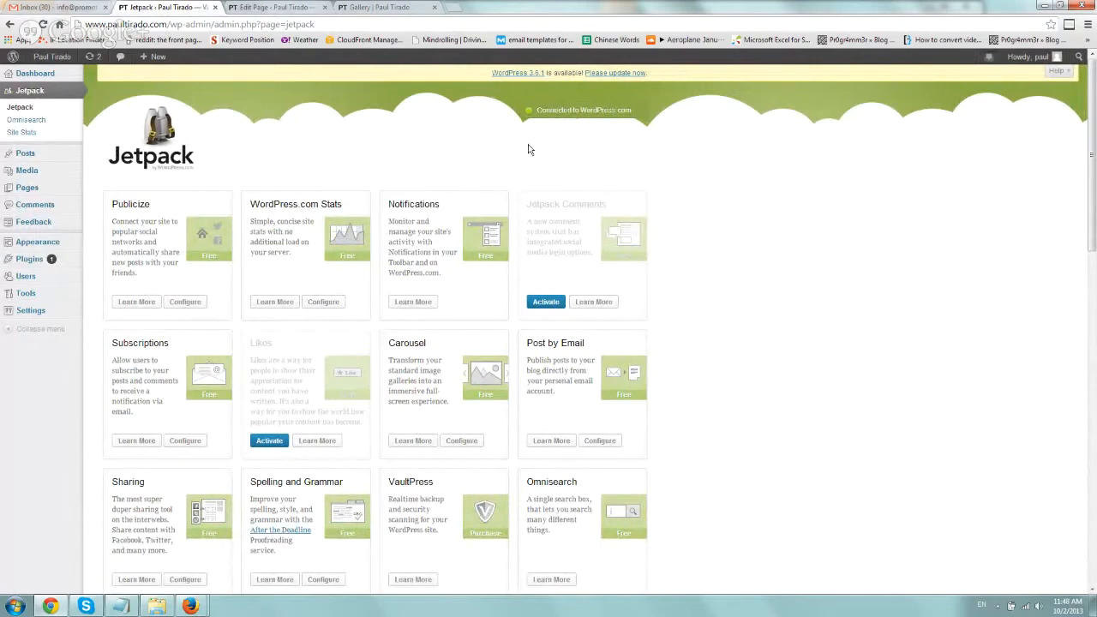
{"action": "mouse_move", "coordinate": [470, 12]}
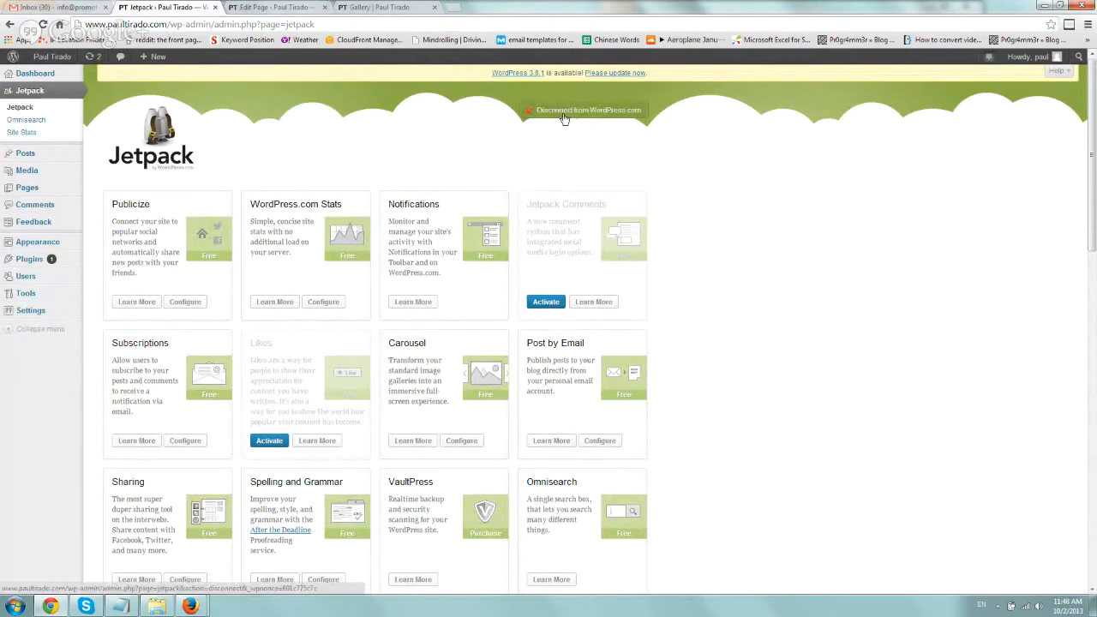
{"action": "left_click", "coordinate": [583, 110]}
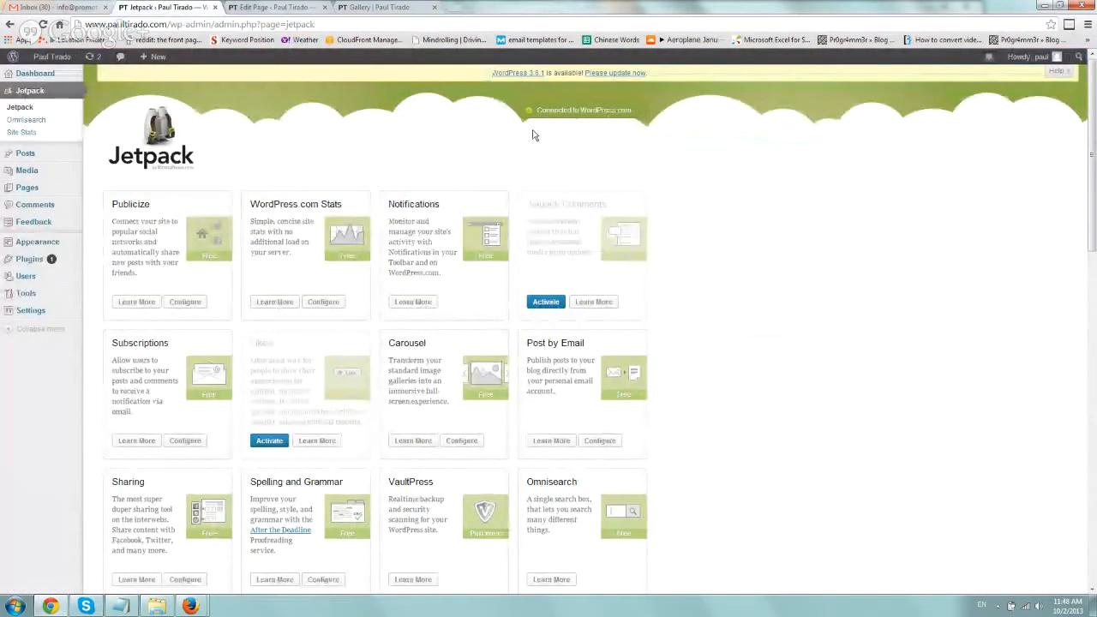
{"action": "mouse_move", "coordinate": [626, 139]}
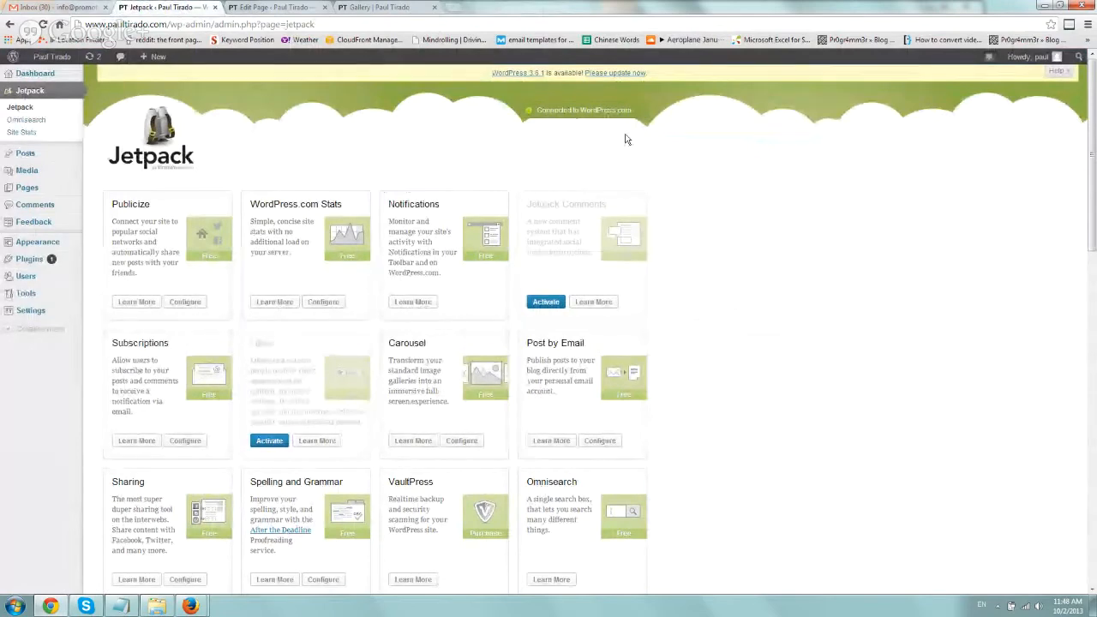
{"action": "mouse_move", "coordinate": [648, 370]}
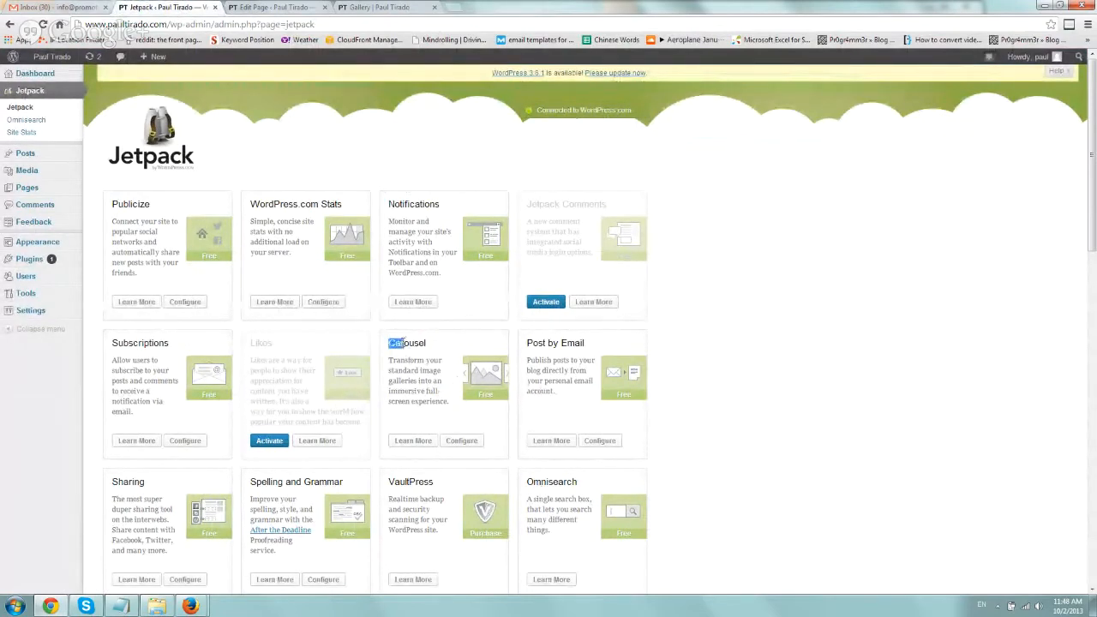
Look through the Jetpack modules, checking the Carousel and Tiled Galleries modules
{"action": "double_click", "coordinate": [407, 343]}
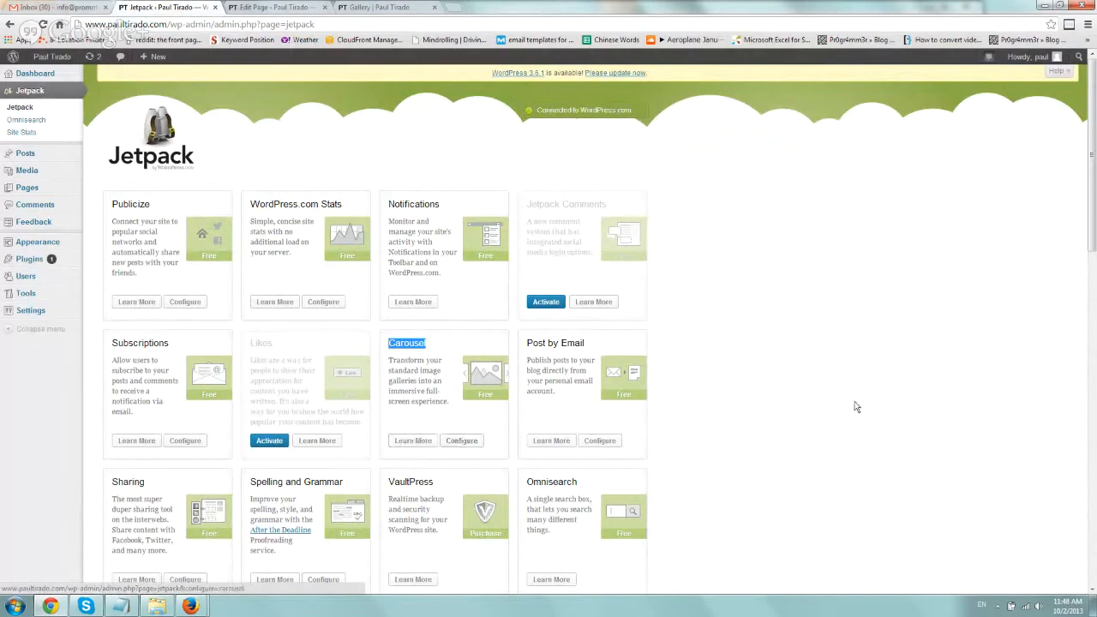
{"action": "scroll", "scroll_direction": "down", "scroll_amount": 3}
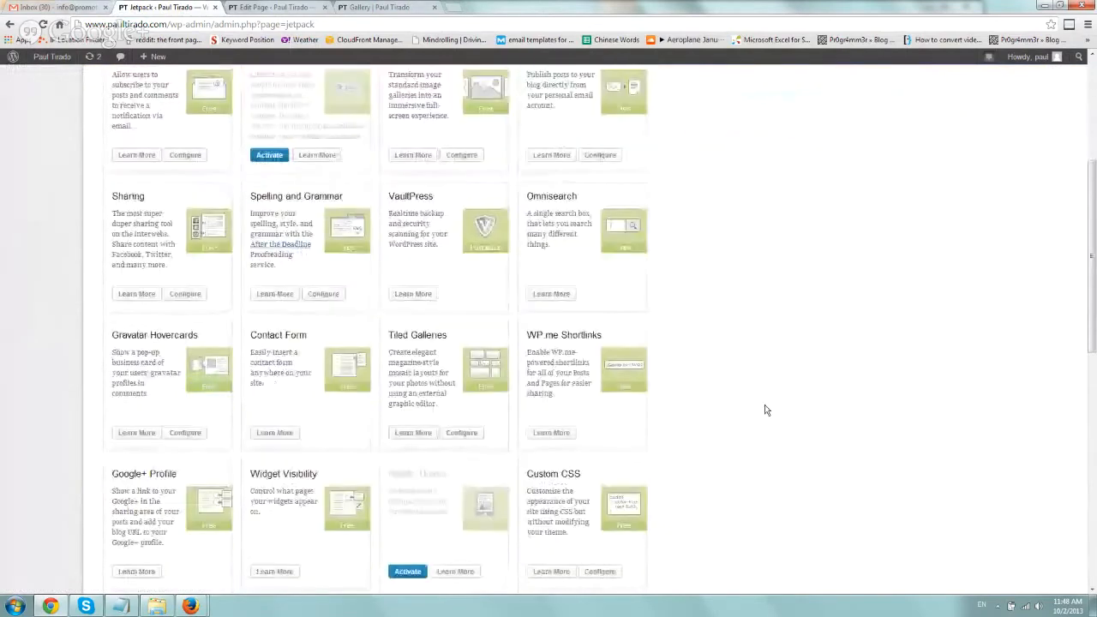
{"action": "scroll", "scroll_direction": "down", "scroll_amount": 3}
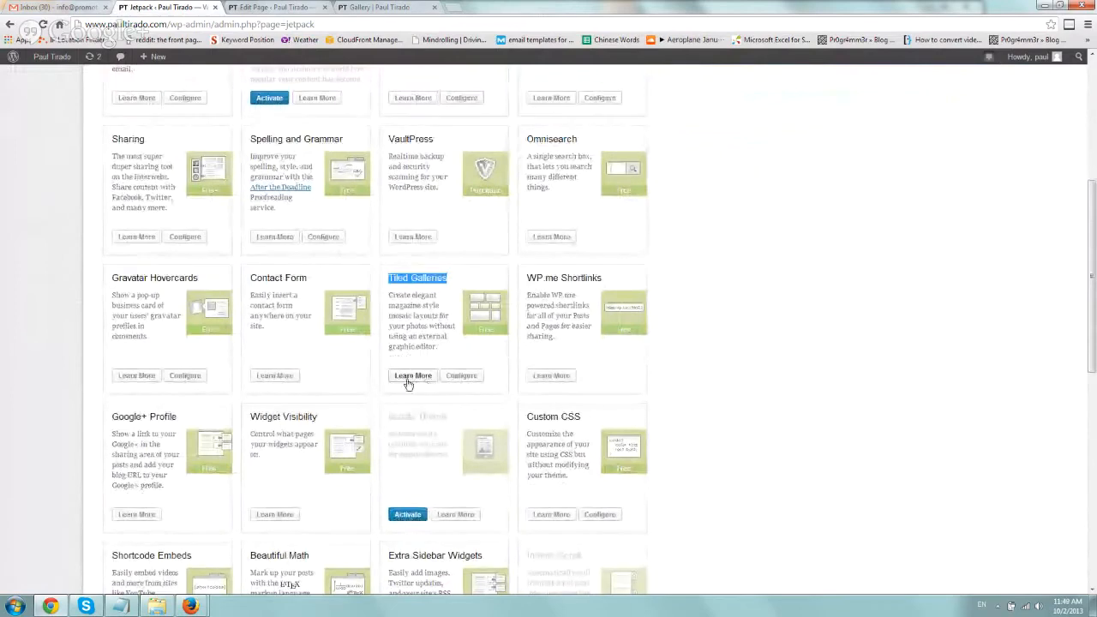
{"action": "scroll", "scroll_direction": "up", "scroll_amount": 3}
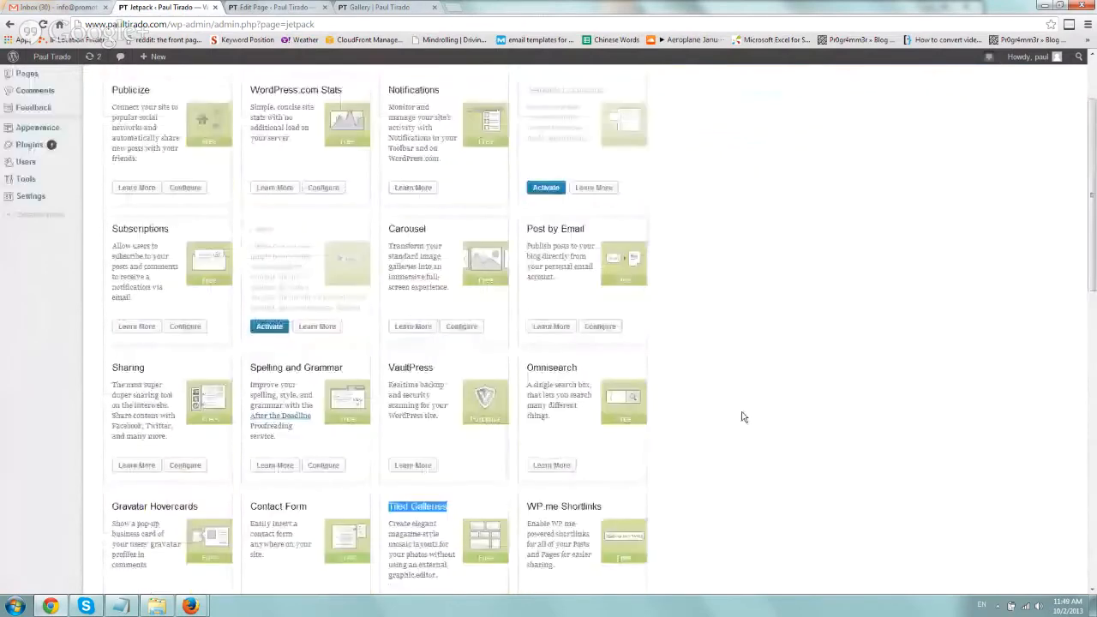
{"action": "scroll", "scroll_direction": "down", "scroll_amount": 3}
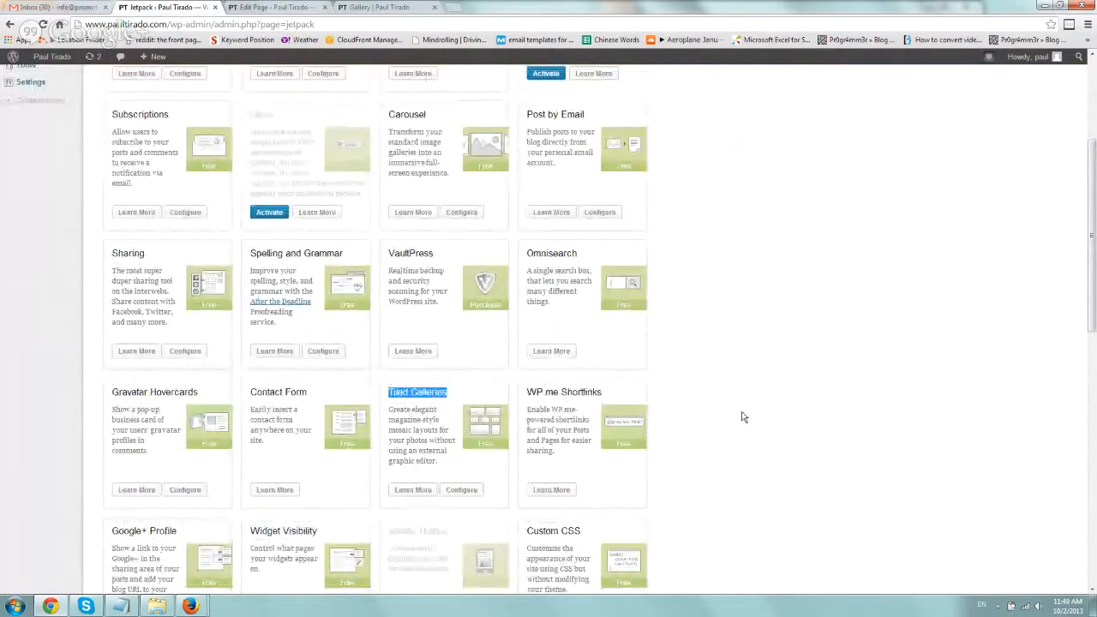
{"action": "scroll", "scroll_direction": "up", "scroll_amount": 3}
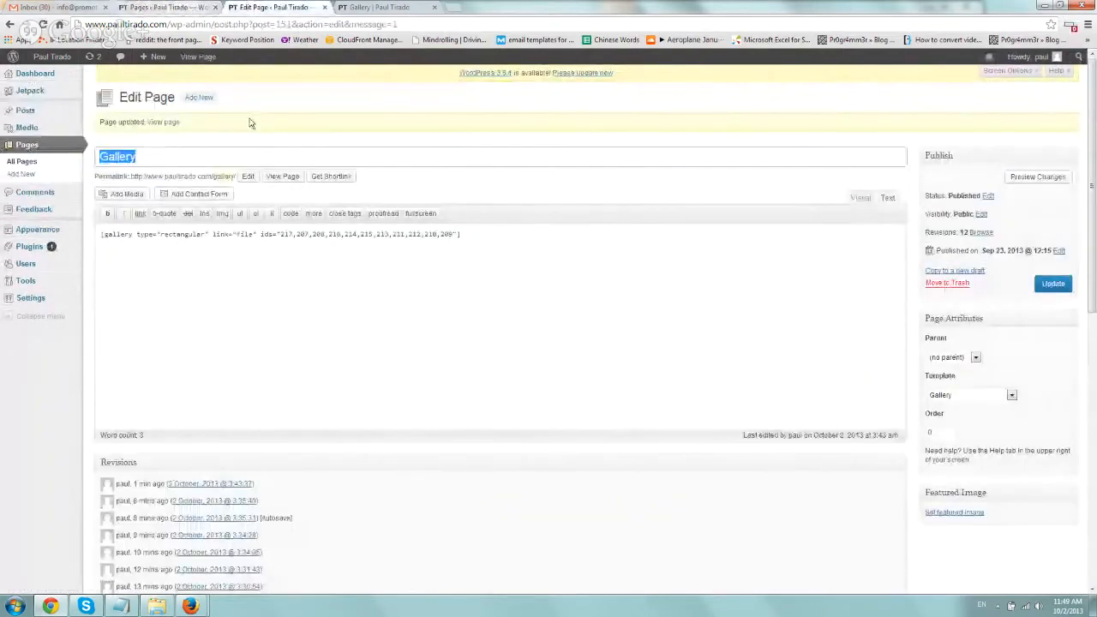
Open the Gallery page from All Pages and select its existing gallery shortcode
{"action": "left_click", "coordinate": [27, 144]}
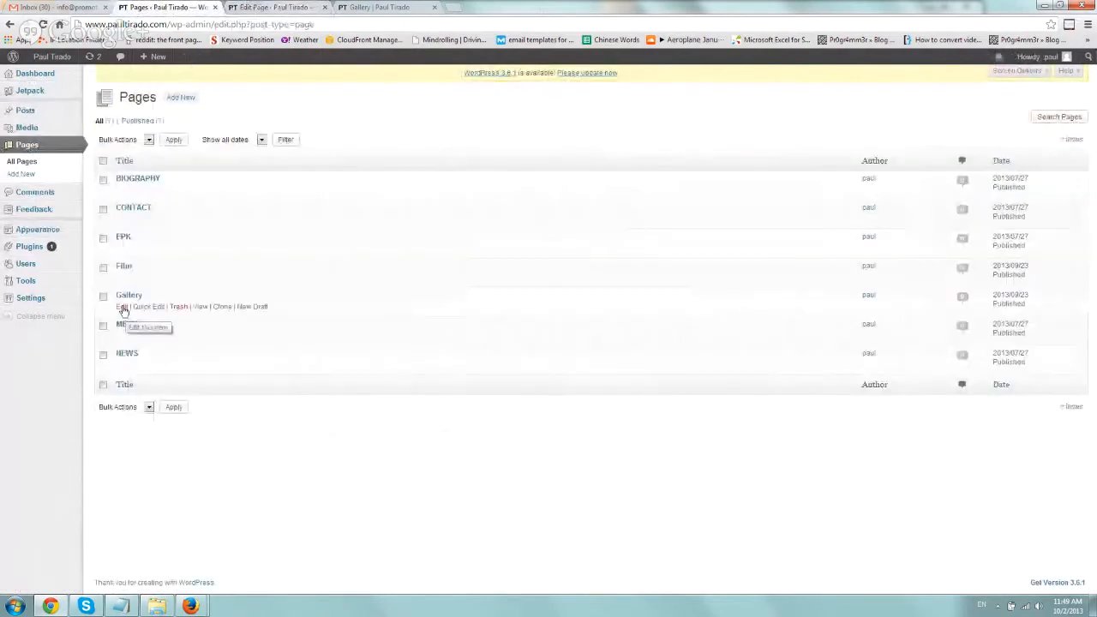
{"action": "left_click", "coordinate": [121, 306]}
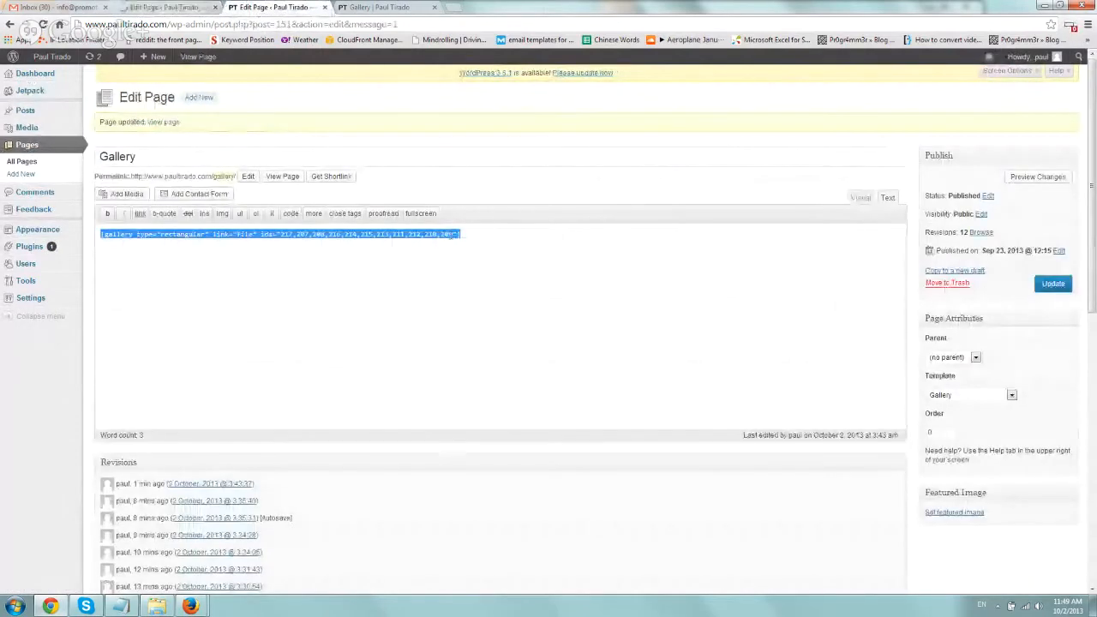
{"action": "left_click", "coordinate": [381, 7]}
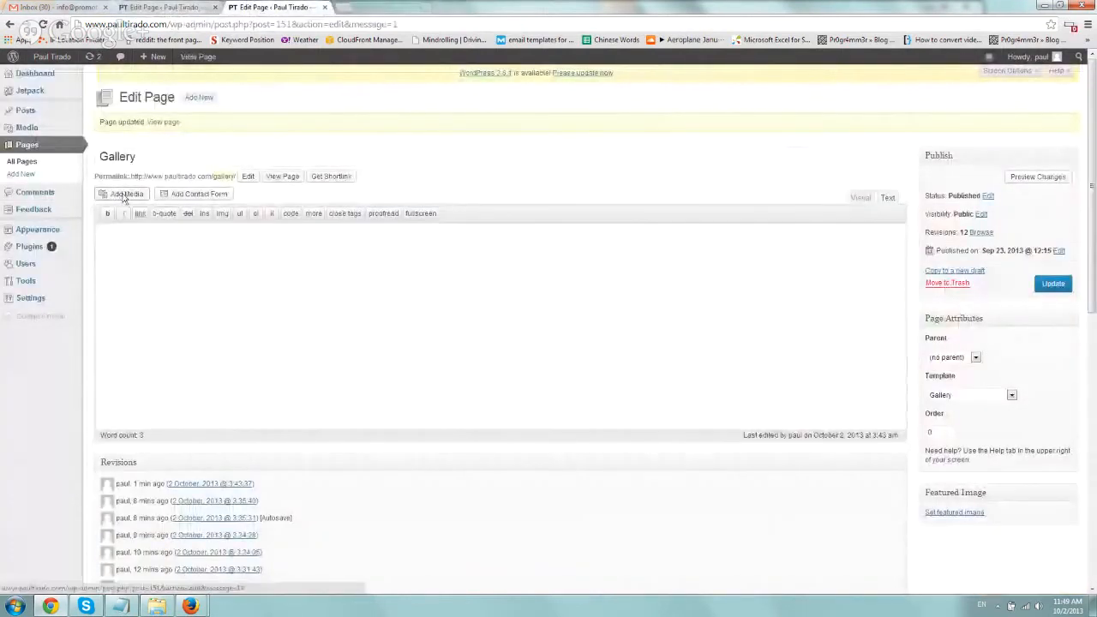
Create a new gallery from the eleven portrait photos through Add Media
{"action": "left_click", "coordinate": [126, 194]}
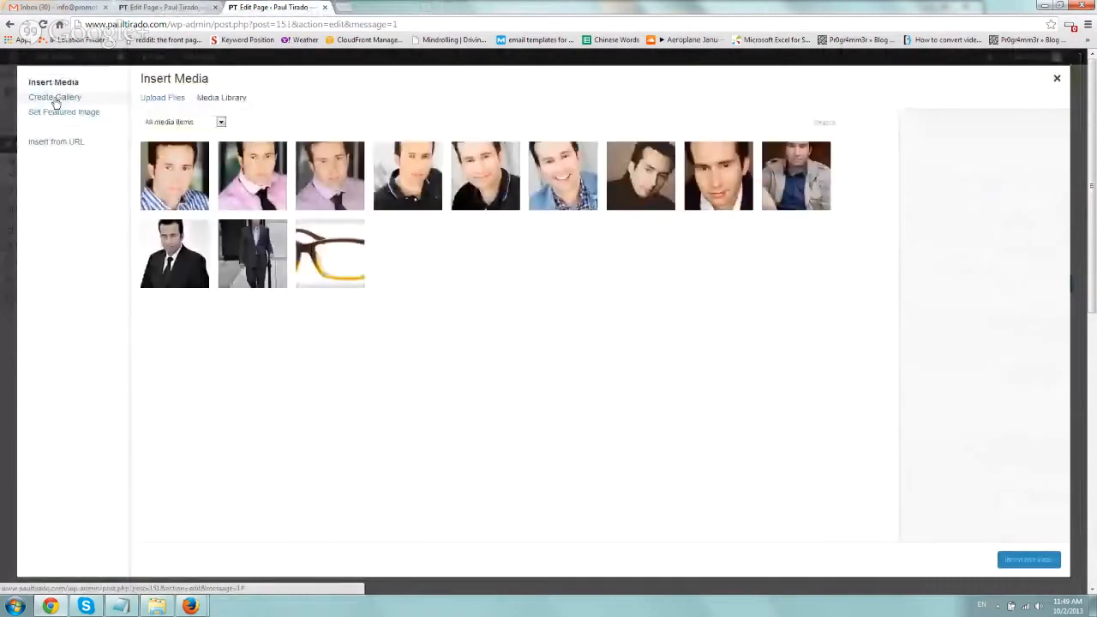
{"action": "left_click", "coordinate": [55, 97]}
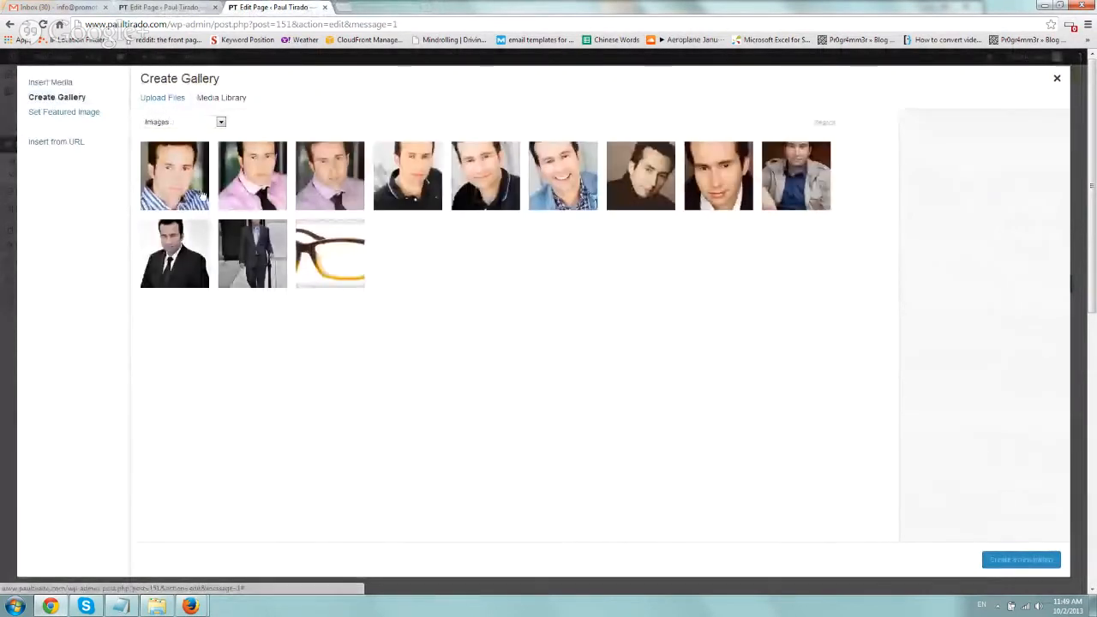
{"action": "left_click", "coordinate": [252, 253]}
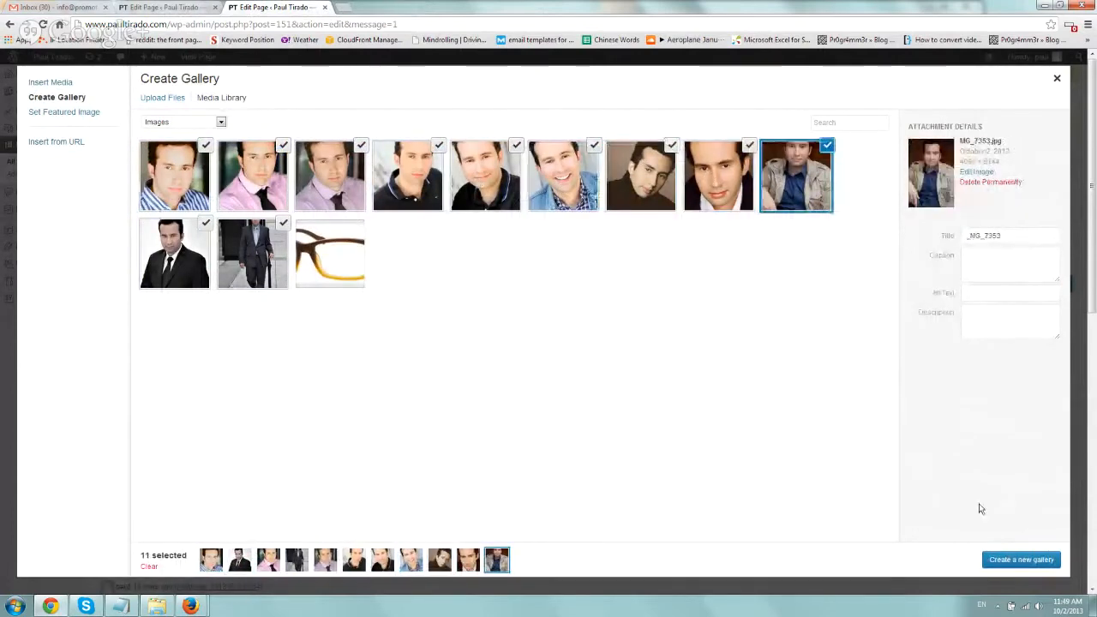
{"action": "left_click", "coordinate": [1020, 559]}
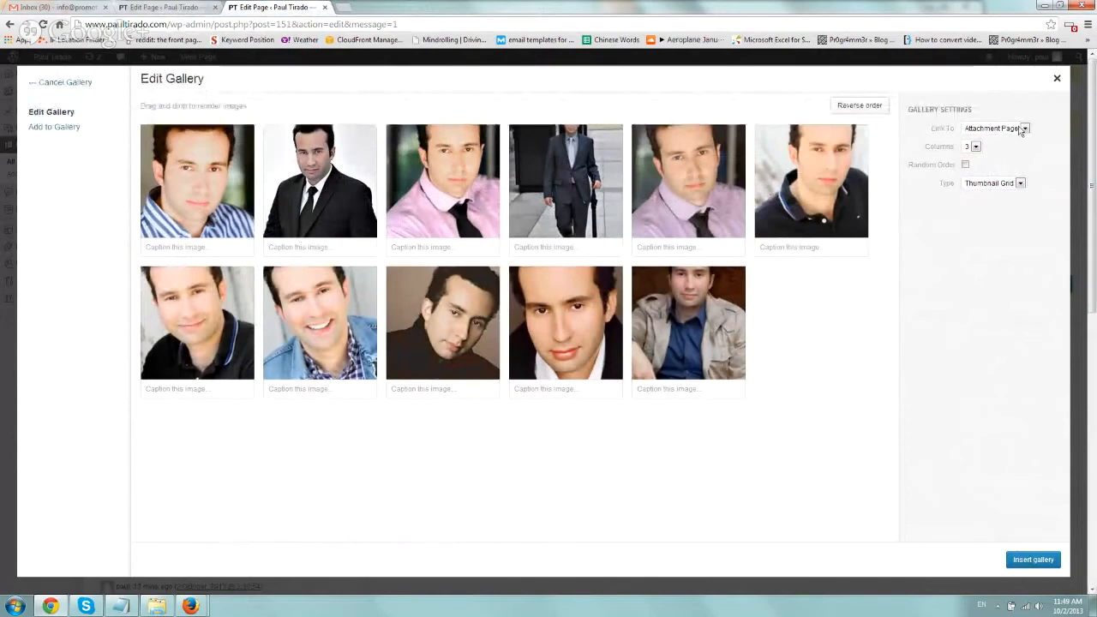
Link gallery images to Media File, choose Tiled Mosaic, and insert the gallery
{"action": "left_click", "coordinate": [1025, 127]}
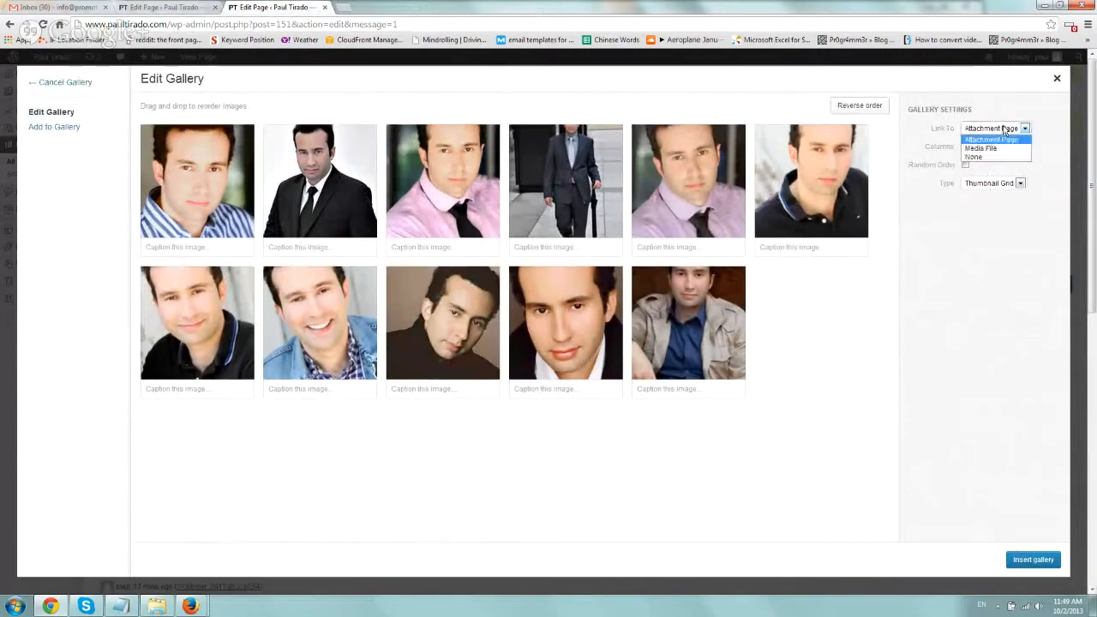
{"action": "left_click", "coordinate": [980, 147]}
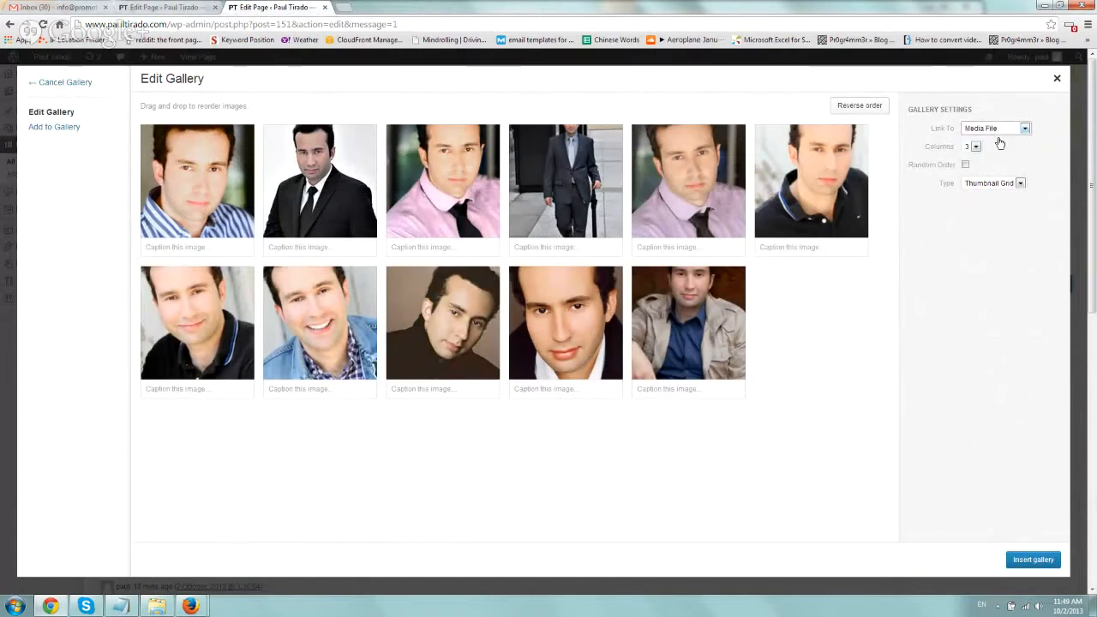
{"action": "mouse_move", "coordinate": [994, 190]}
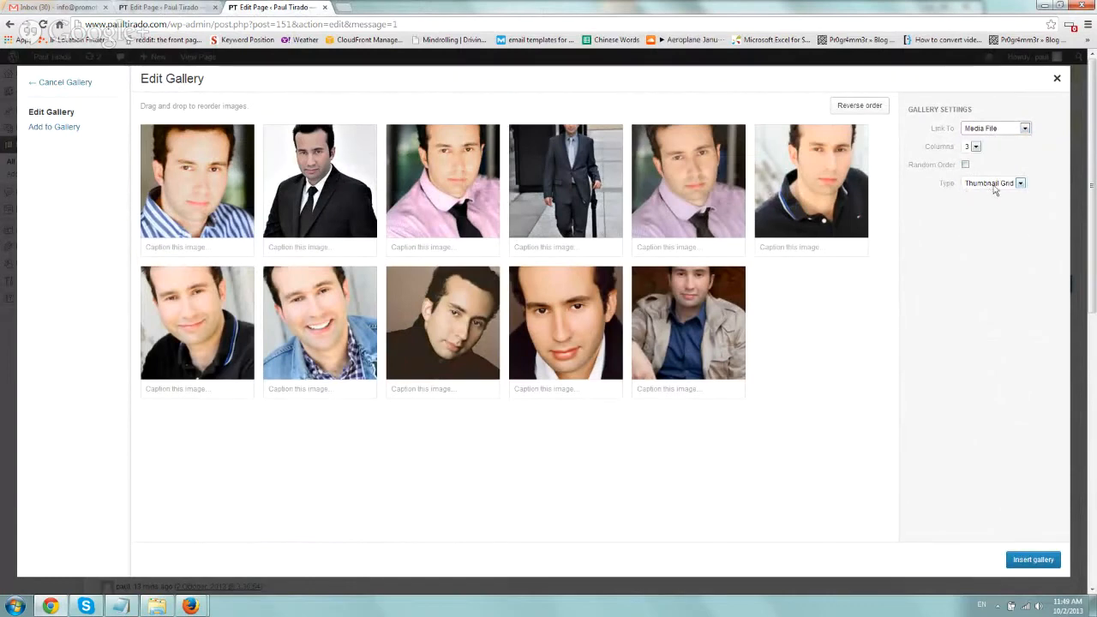
{"action": "left_click", "coordinate": [994, 182]}
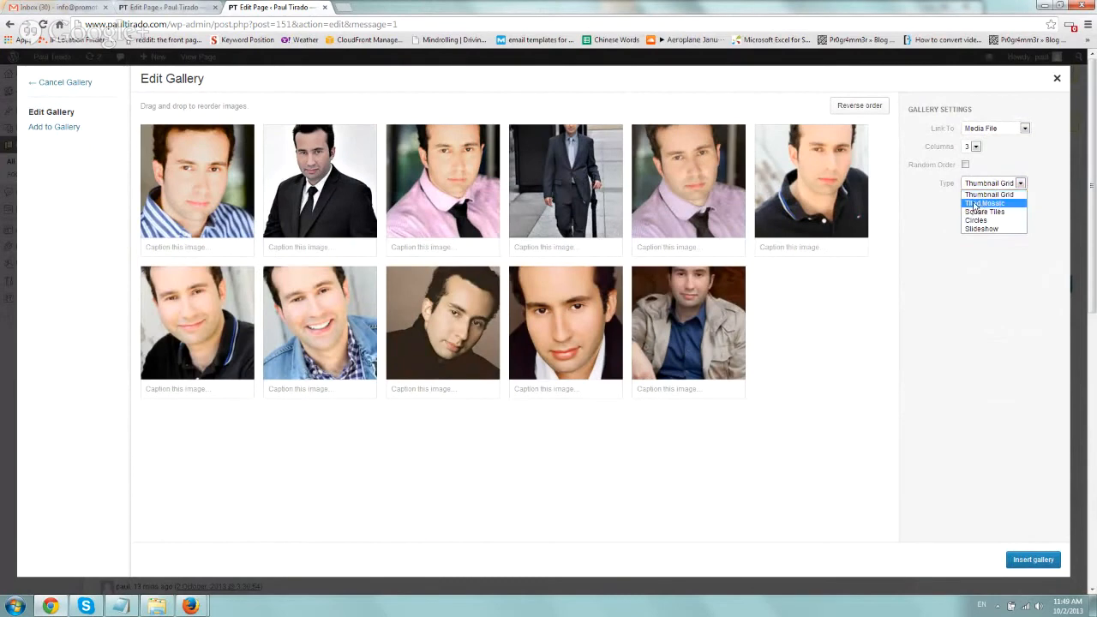
{"action": "left_click", "coordinate": [986, 203]}
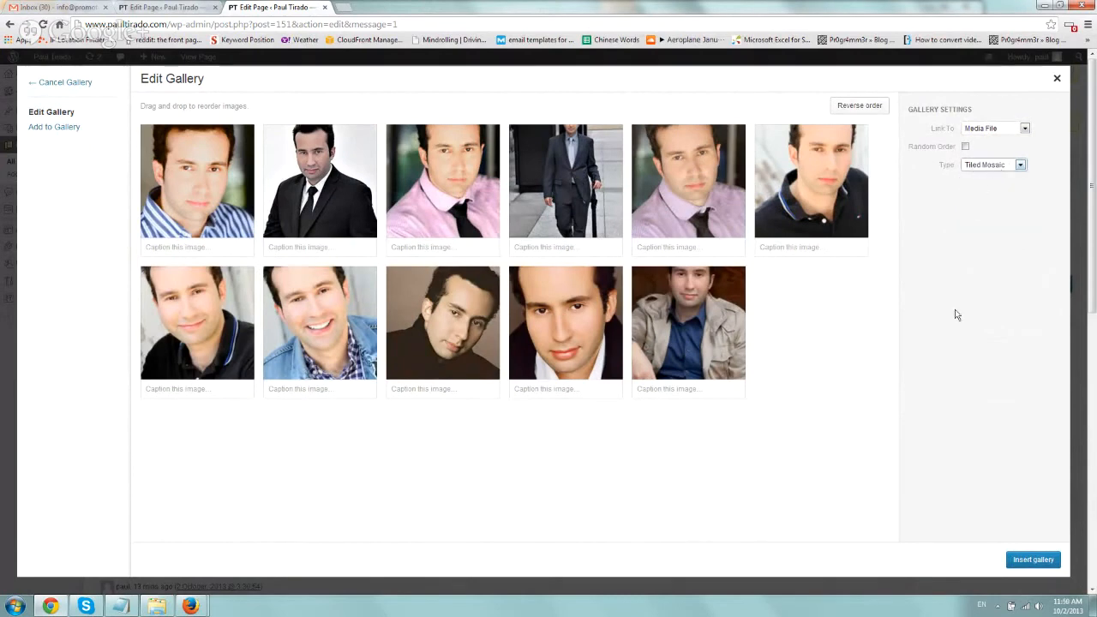
{"action": "left_click", "coordinate": [1033, 559]}
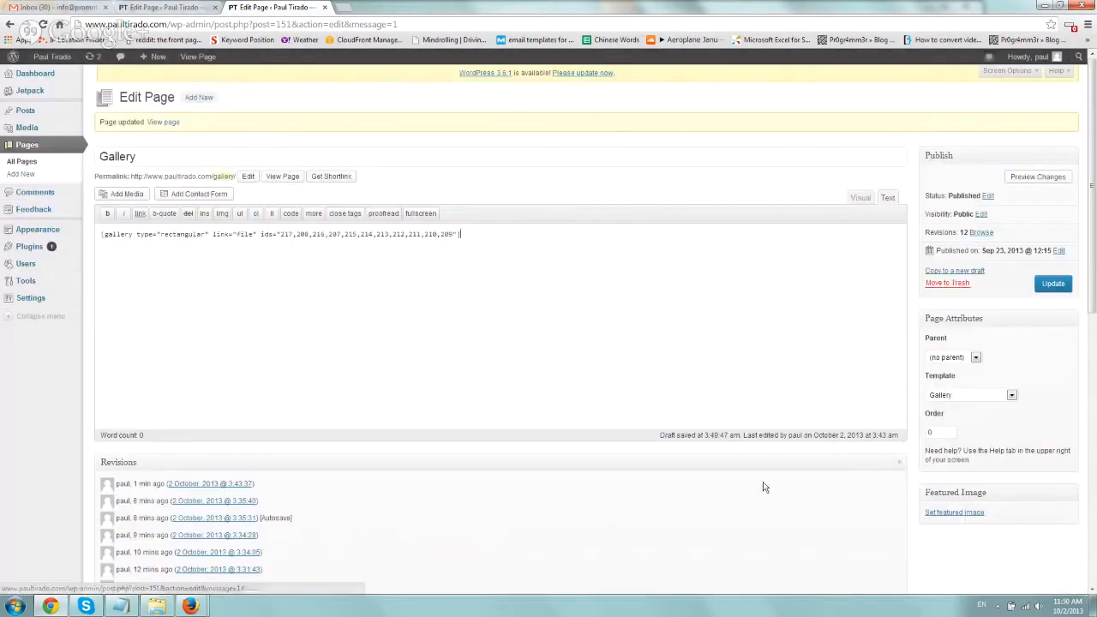
Update the Gallery page and switch to the live site's home page
{"action": "left_click", "coordinate": [1053, 284]}
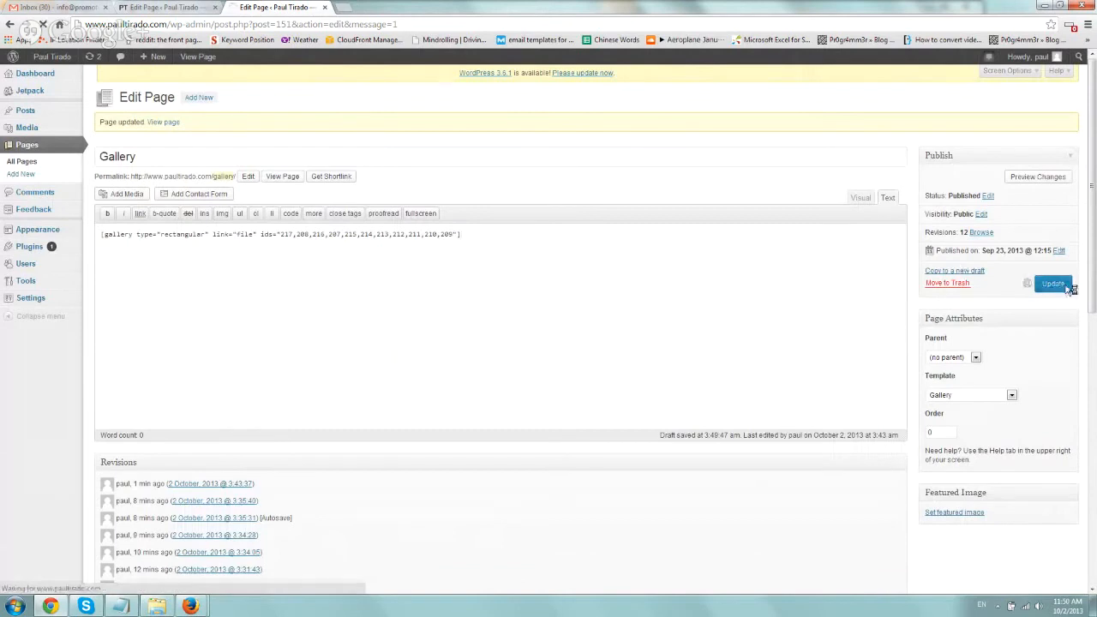
{"action": "left_click", "coordinate": [1052, 284]}
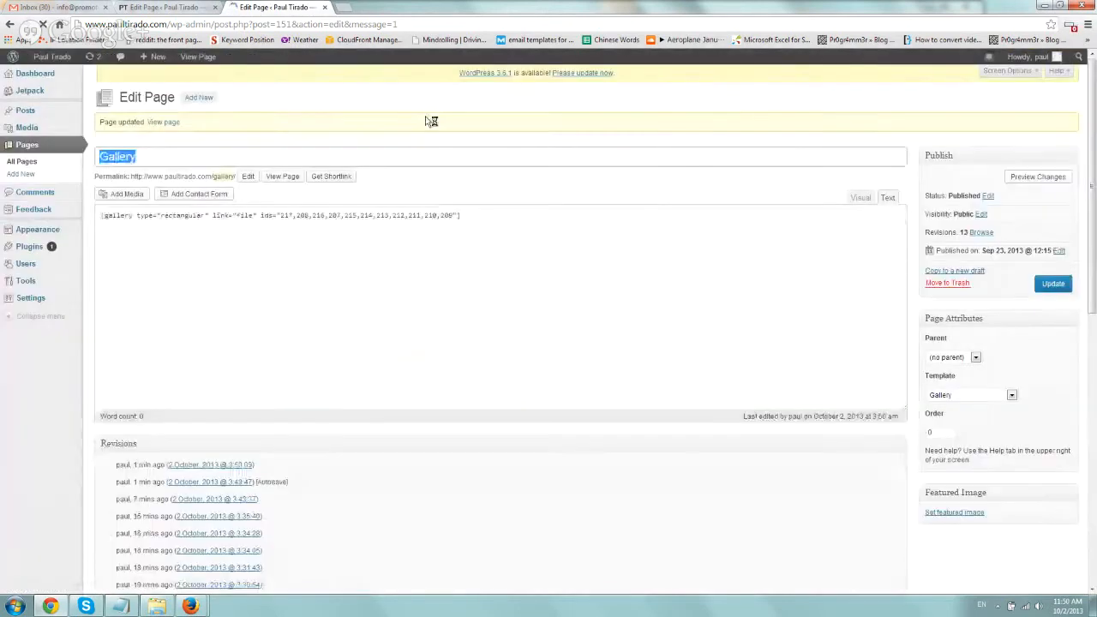
{"action": "left_click", "coordinate": [377, 7]}
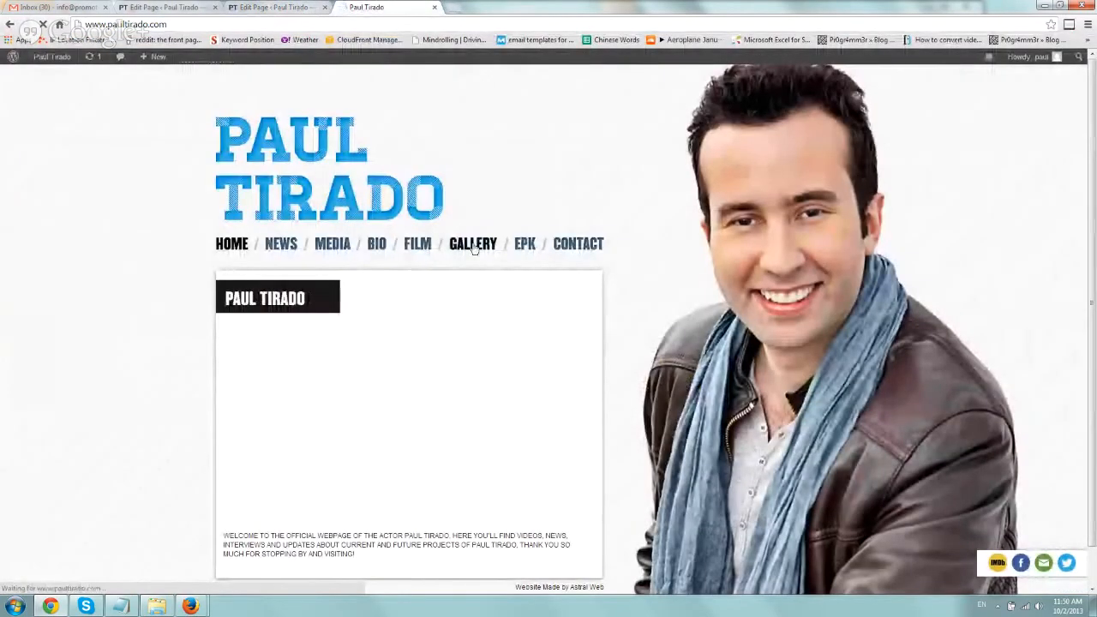
Open the live Gallery page and view the man-in-suit photo in the carousel
{"action": "left_click", "coordinate": [473, 243]}
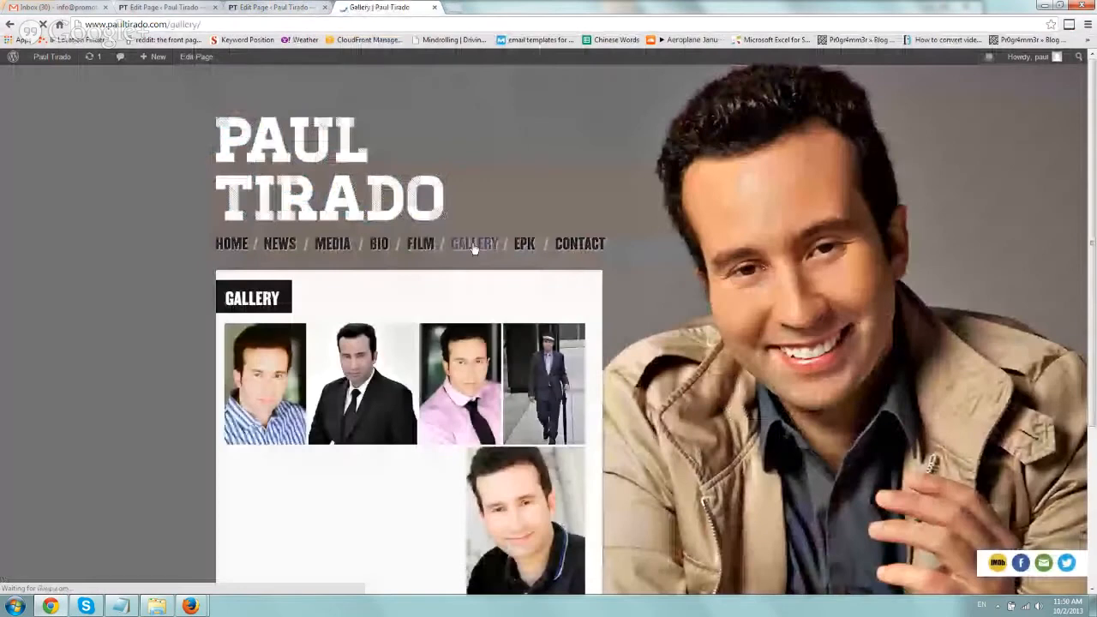
{"action": "scroll", "scroll_direction": "down", "scroll_amount": 3}
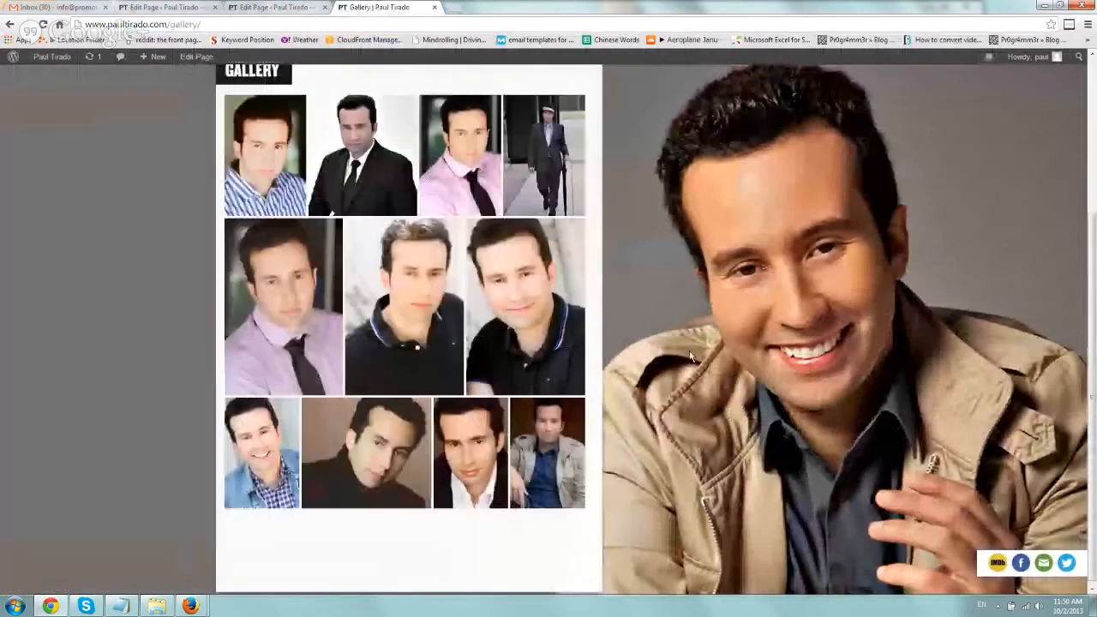
{"action": "scroll", "scroll_direction": "up", "scroll_amount": 3}
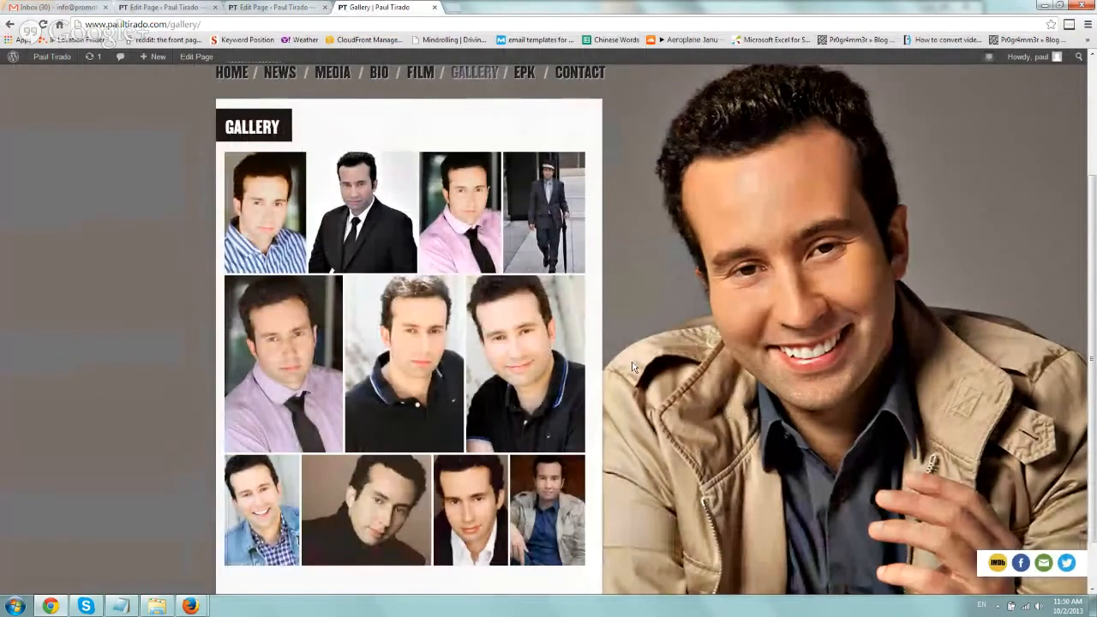
{"action": "left_click", "coordinate": [543, 212]}
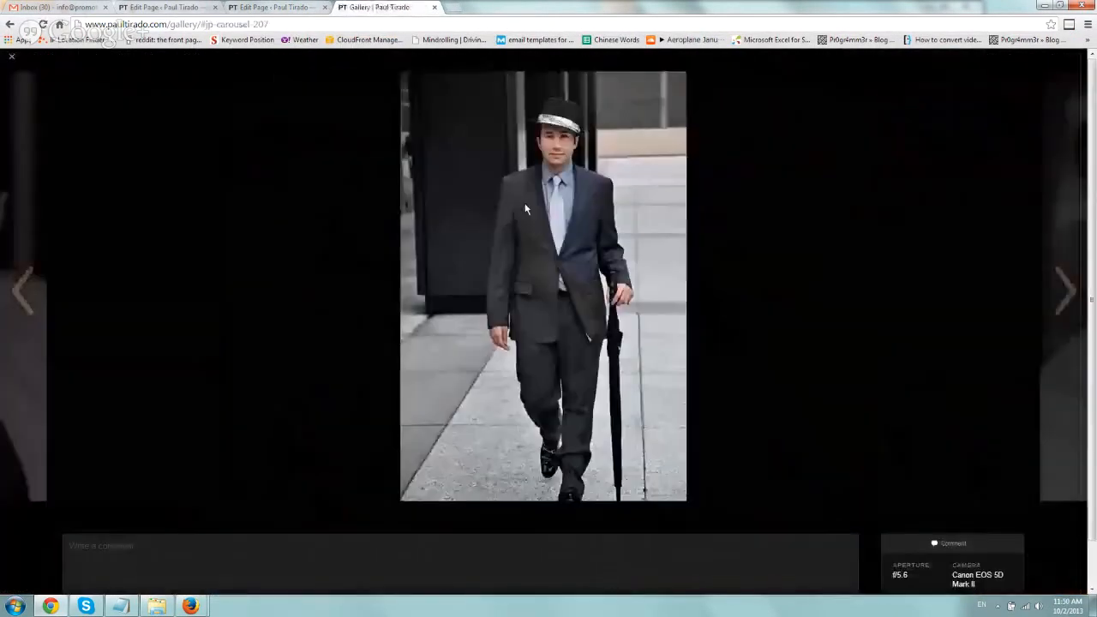
Close the full-screen carousel to return to the tiled grid of eleven headshots
{"action": "left_click", "coordinate": [1065, 290]}
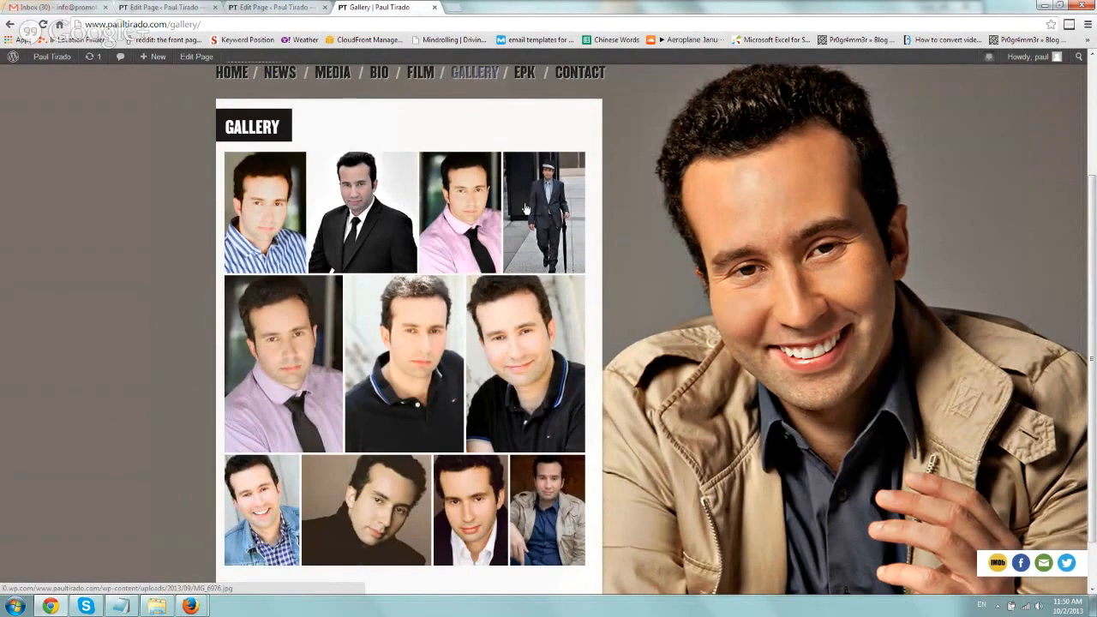
{"action": "mouse_move", "coordinate": [366, 334]}
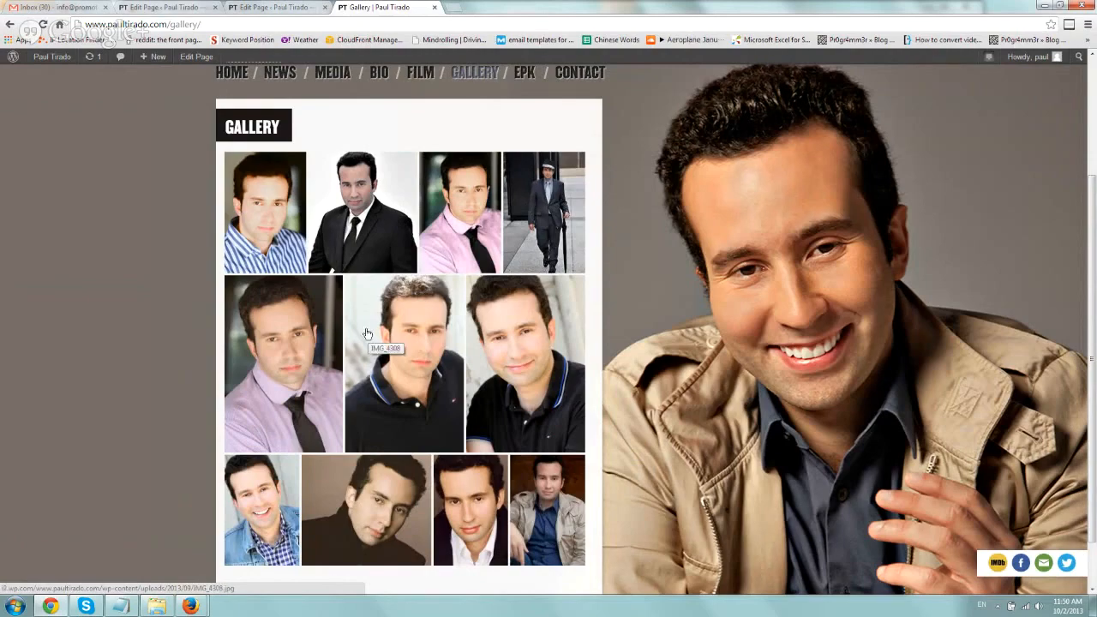